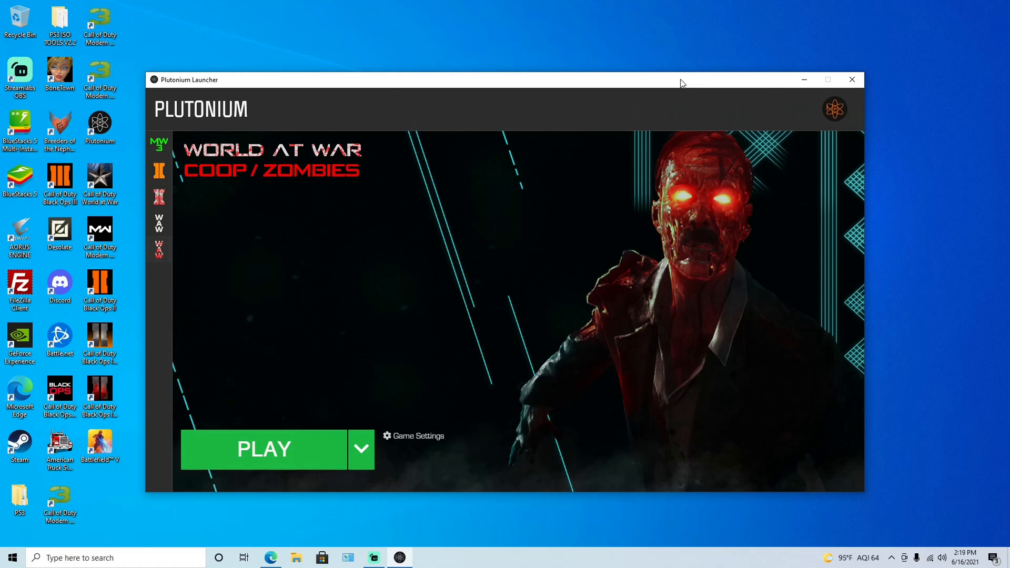
mouse_move(425, 295)
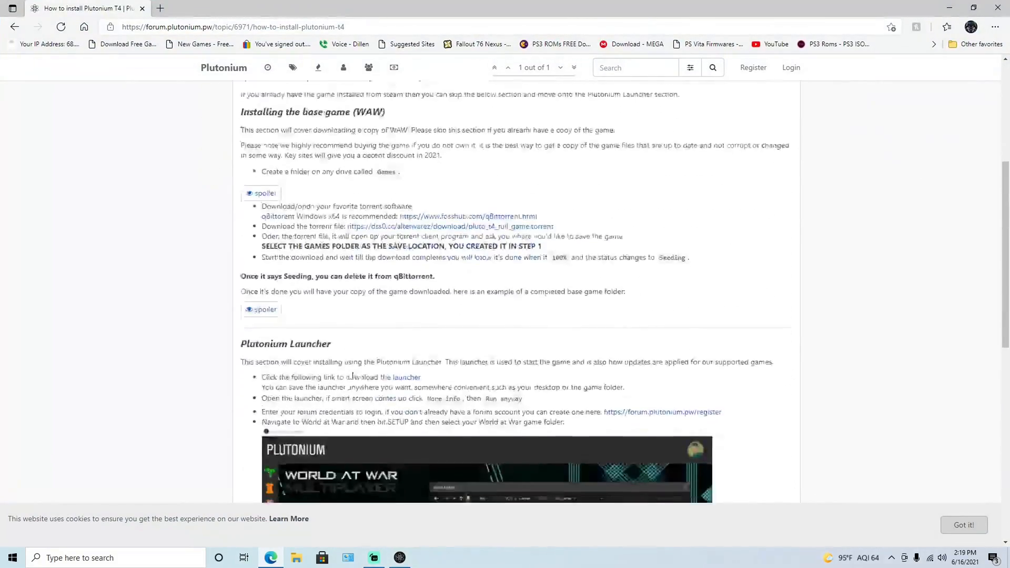
Scroll the Plutonium T4 install guide down to the game-folder setup, error fix and completion note.
scroll(down, 3)
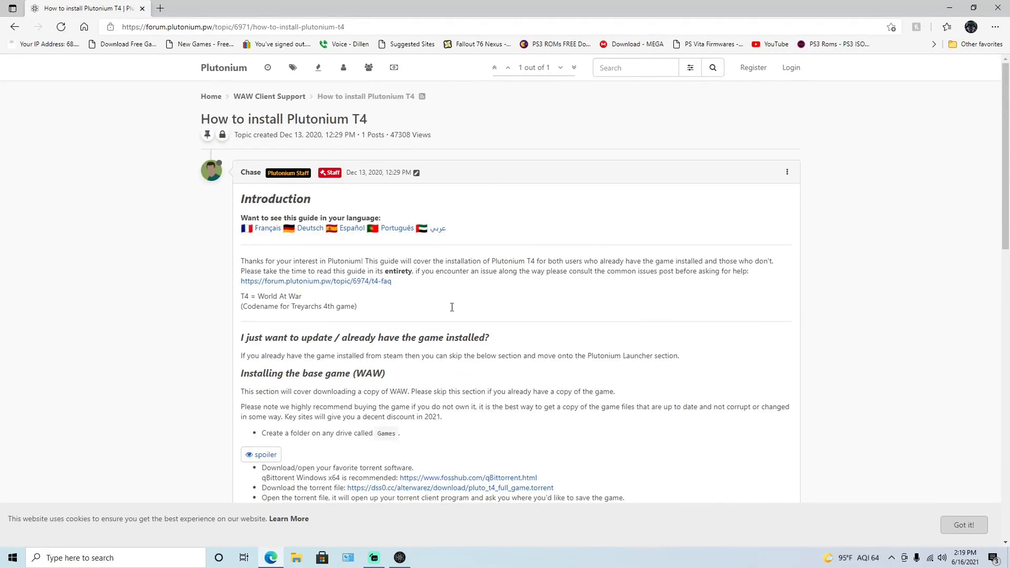
scroll(down, 3)
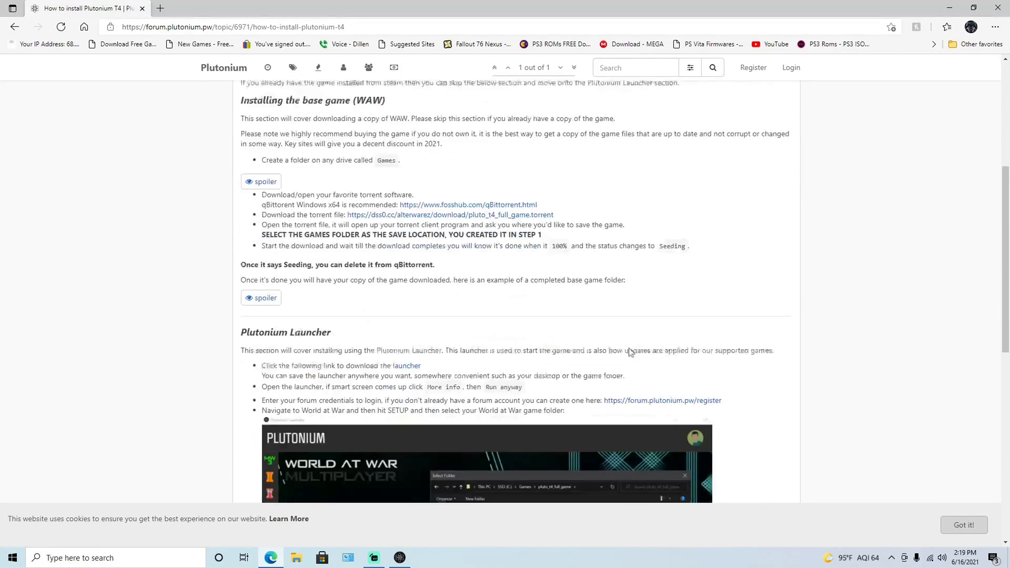
scroll(down, 3)
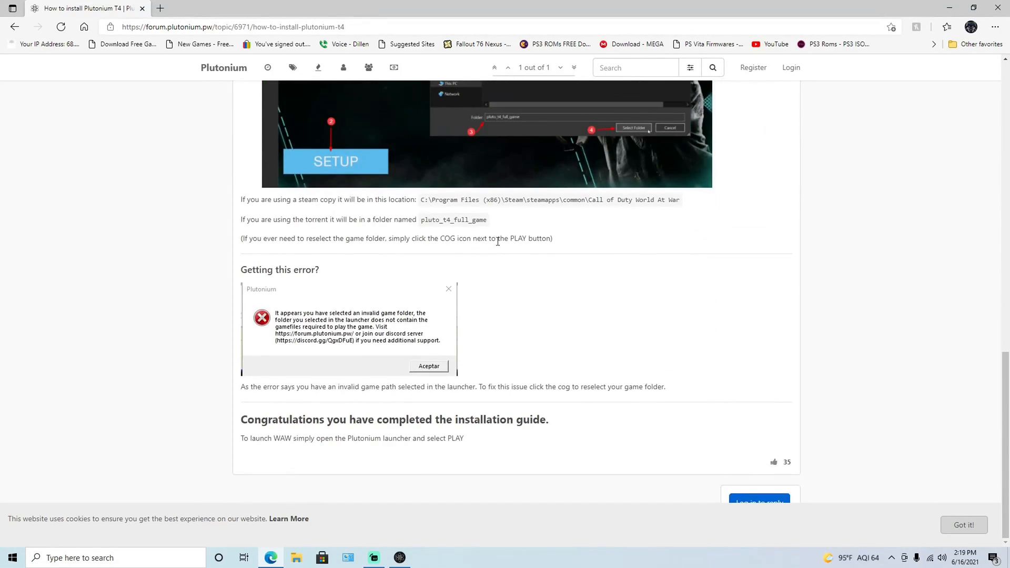
mouse_move(388, 235)
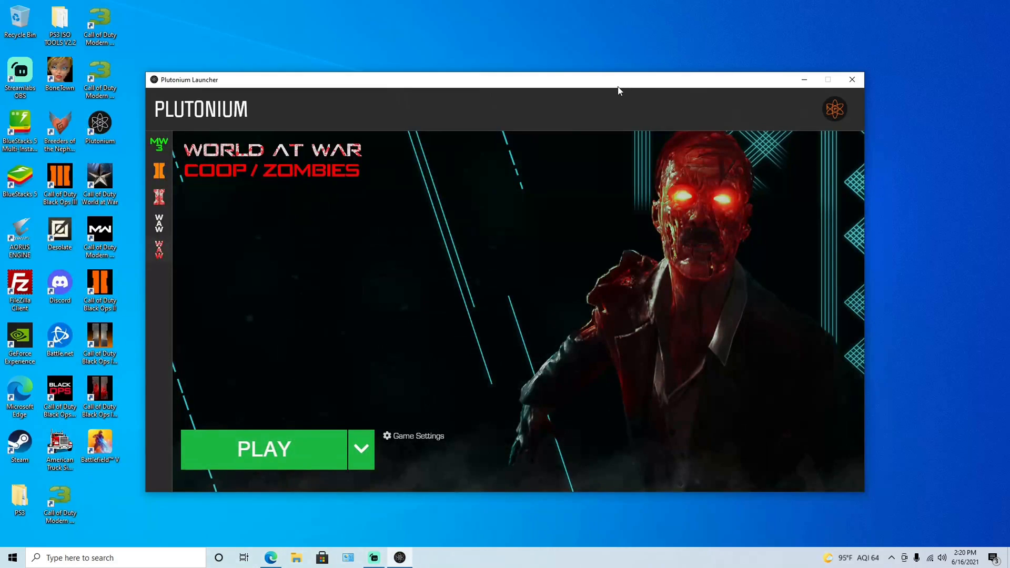
mouse_move(597, 93)
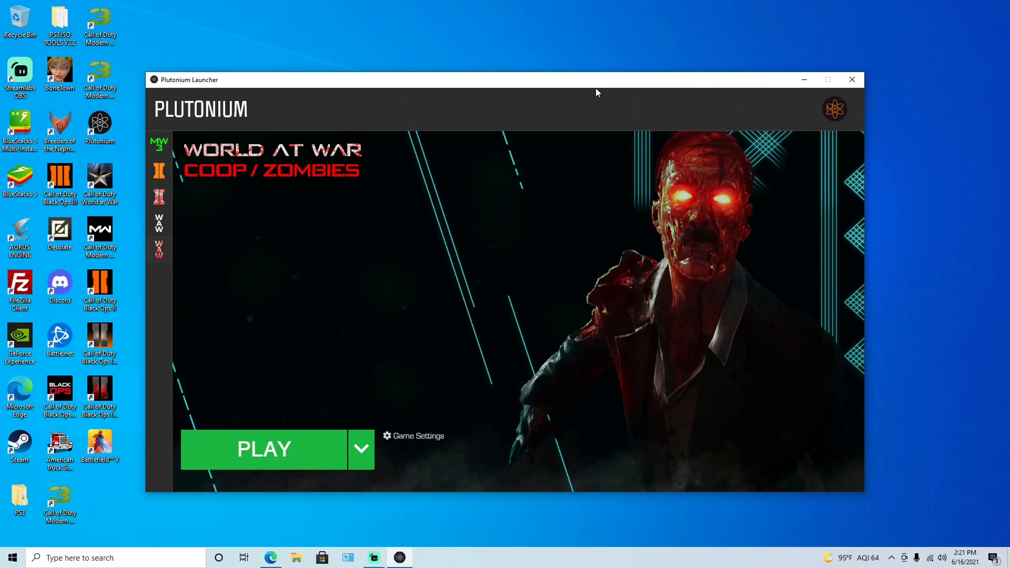
mouse_move(636, 89)
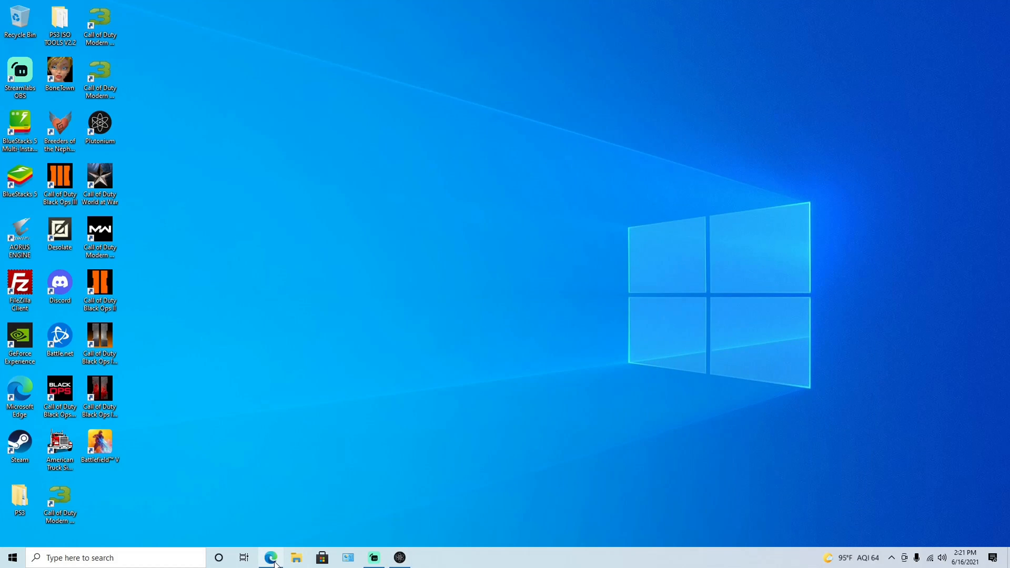
Search Bing for 'ugx mod waw' and open the UGX-Mods Mods Releases board.
click(269, 558)
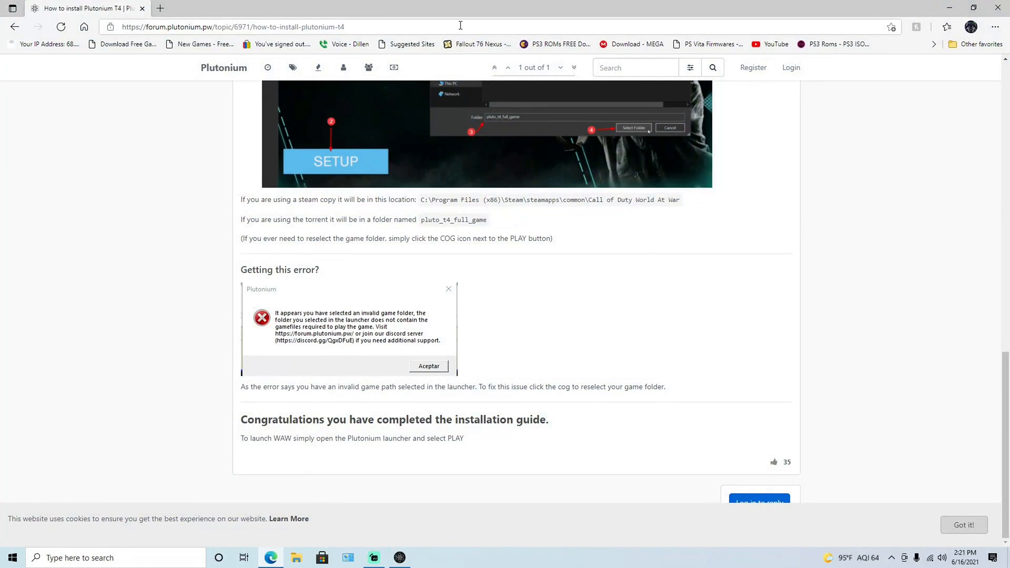
click(232, 27)
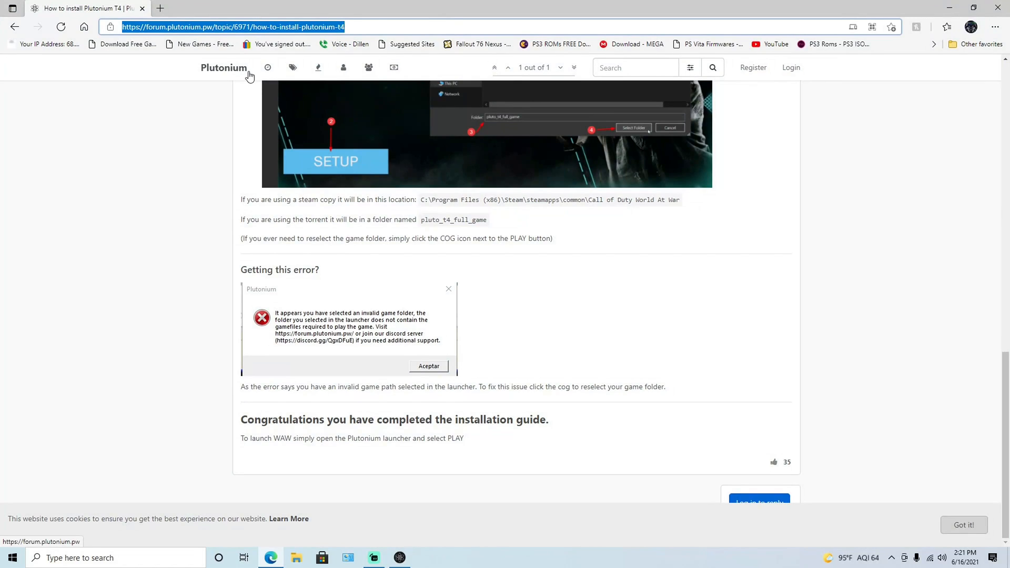
text(ugx mod waw)
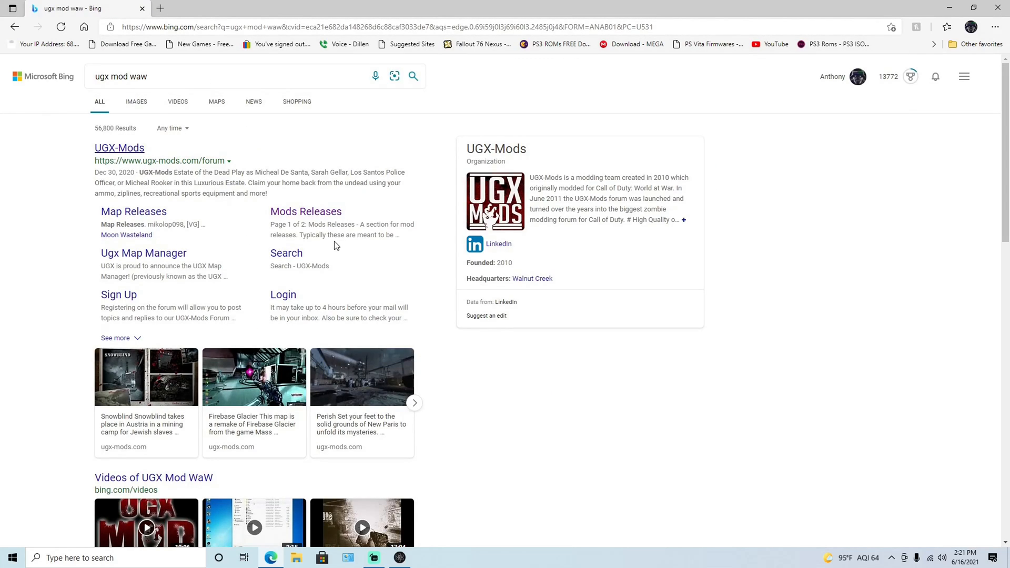
click(305, 212)
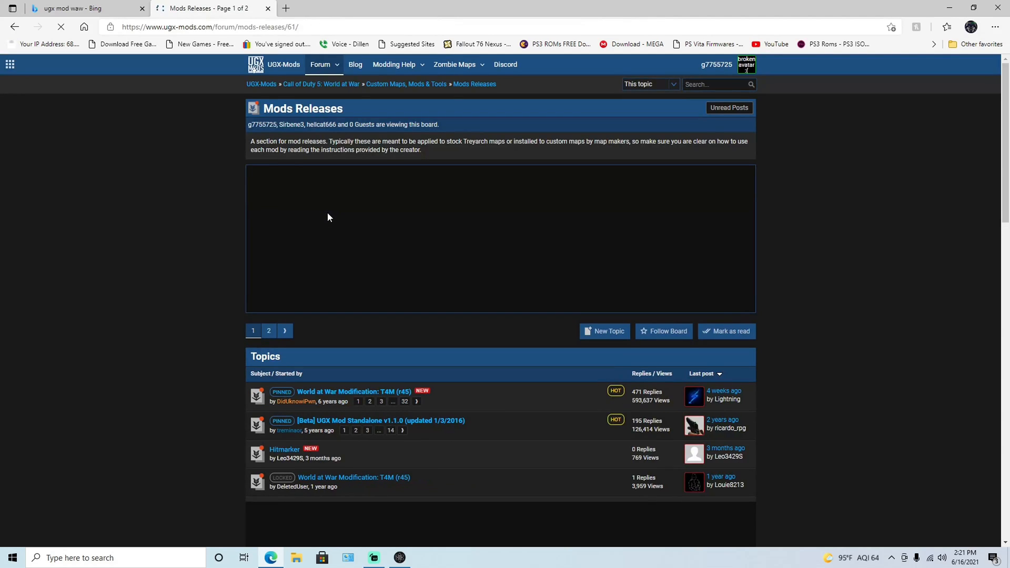
Open the World at War Modification: T4M (r45) topic and scroll to its DOWNLOAD FILE buttons.
click(320, 64)
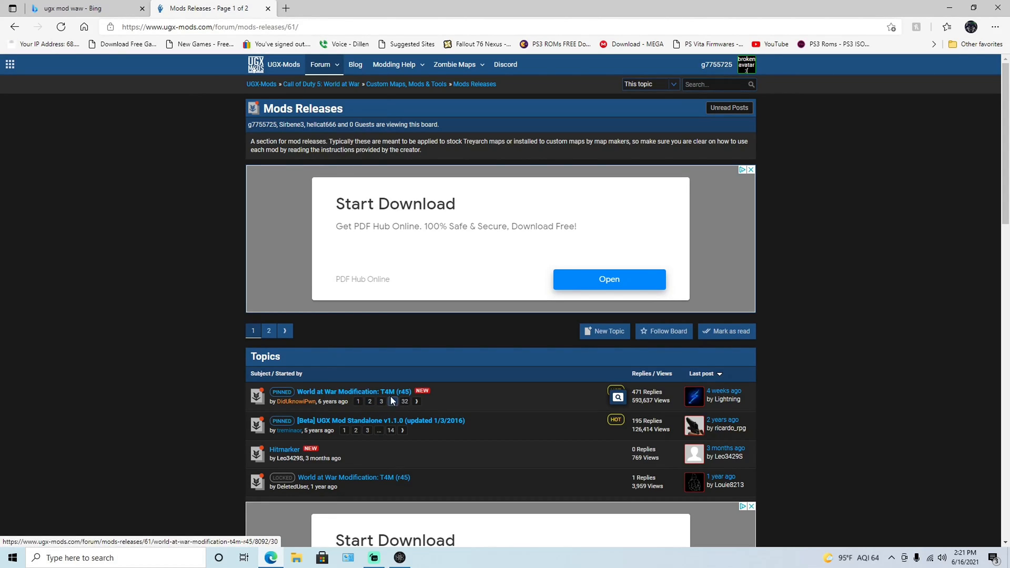
mouse_move(319, 424)
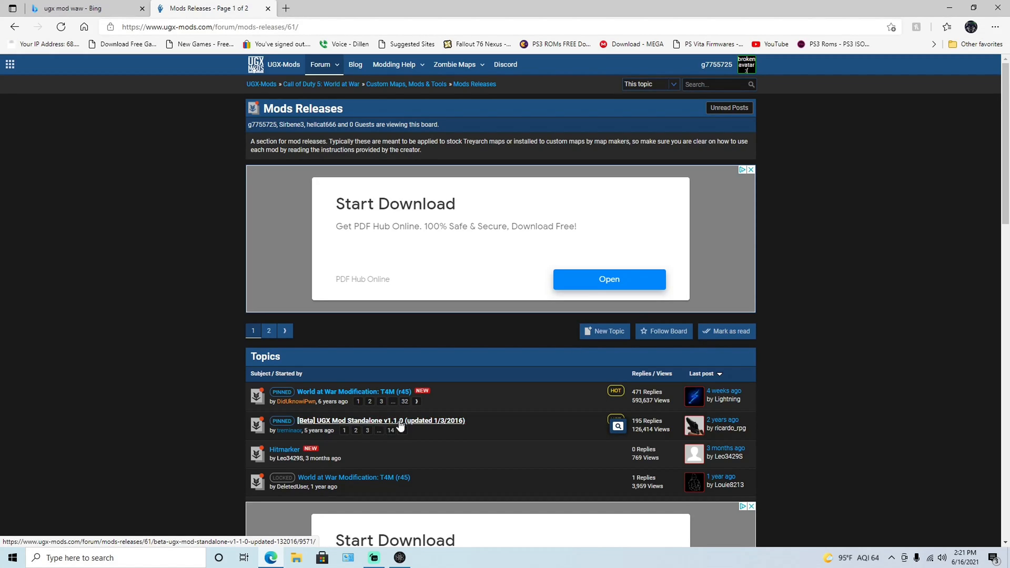
mouse_move(372, 397)
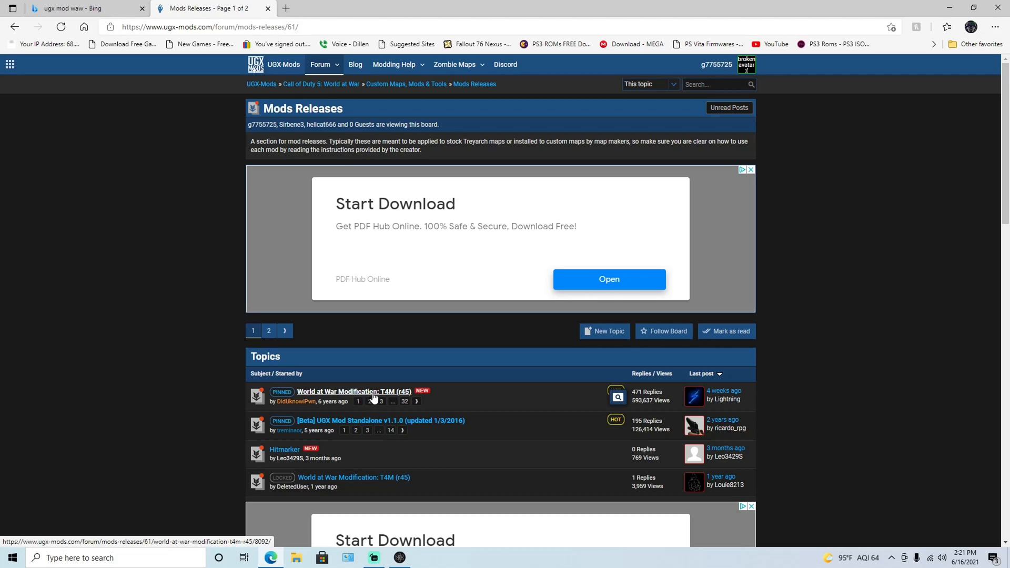
click(353, 391)
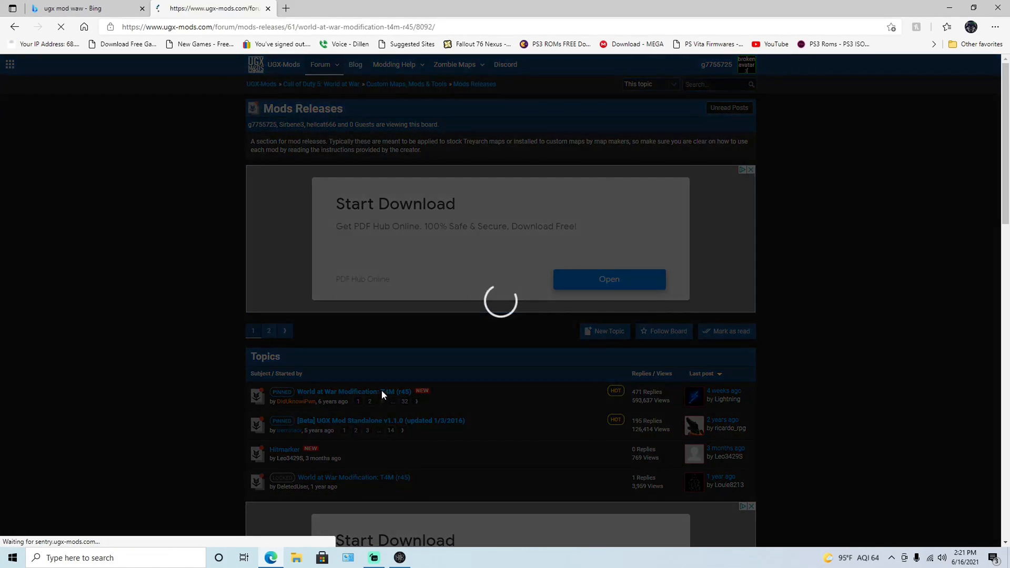
click(348, 391)
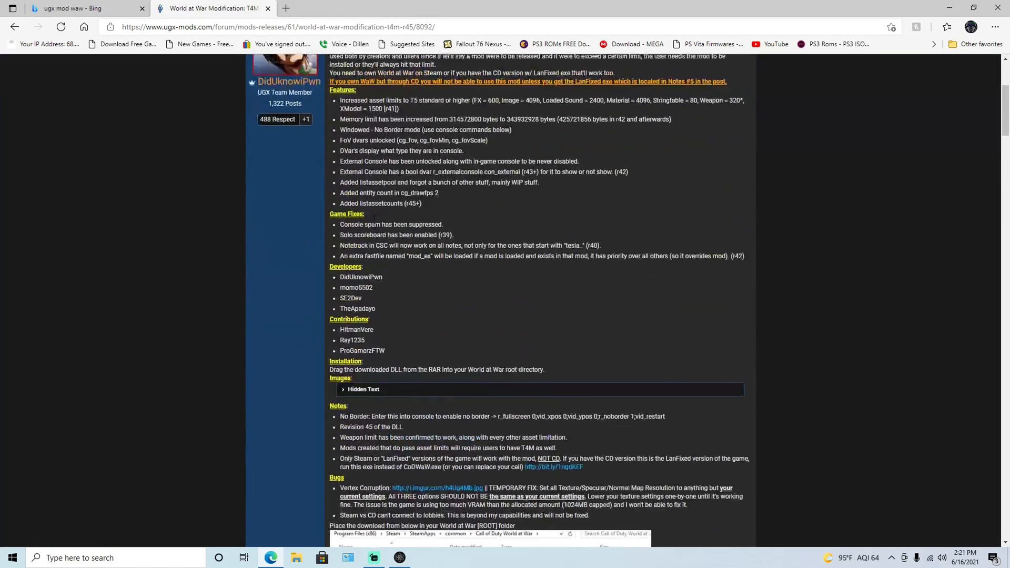
scroll(up, 3)
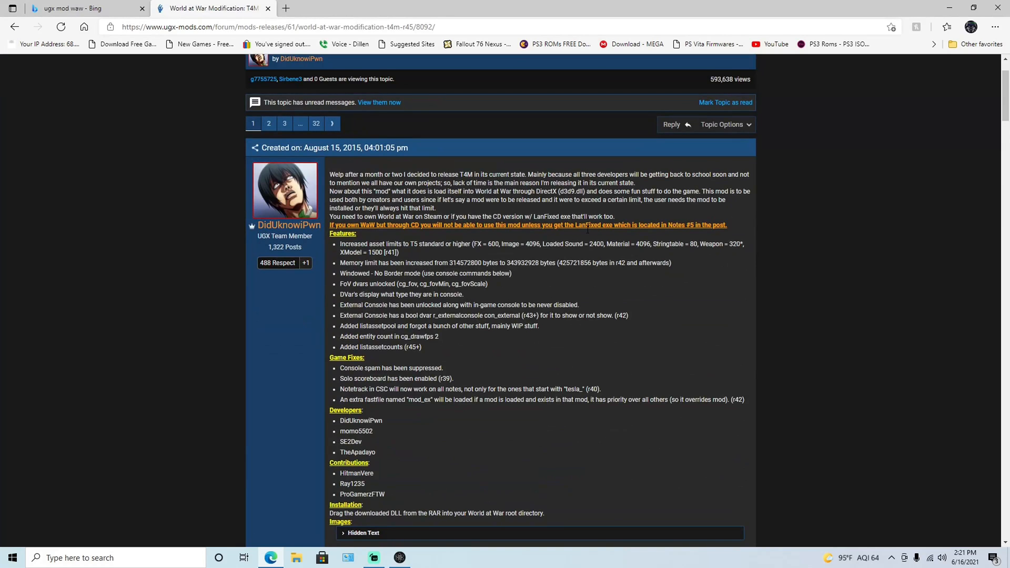
scroll(down, 3)
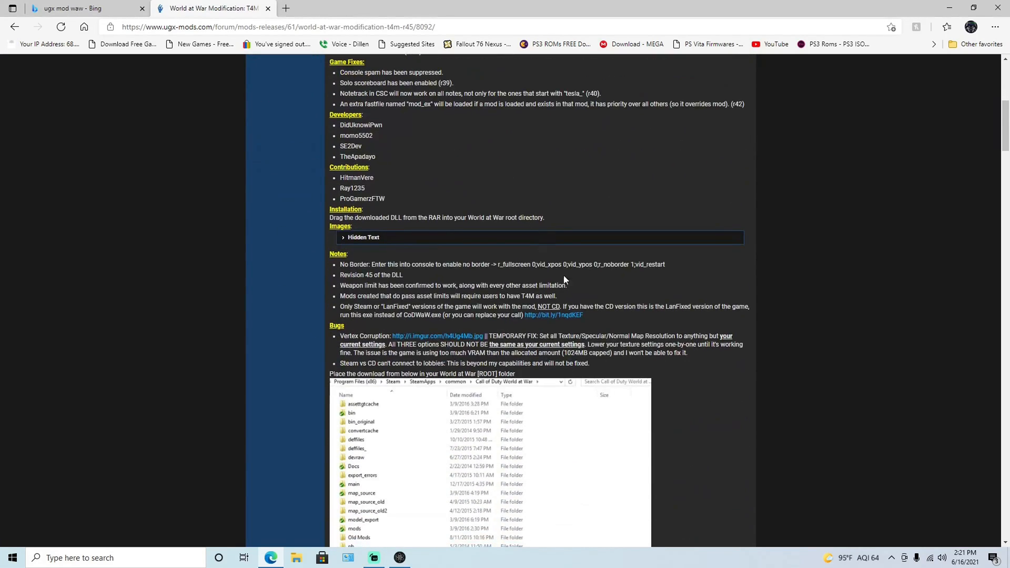
scroll(down, 3)
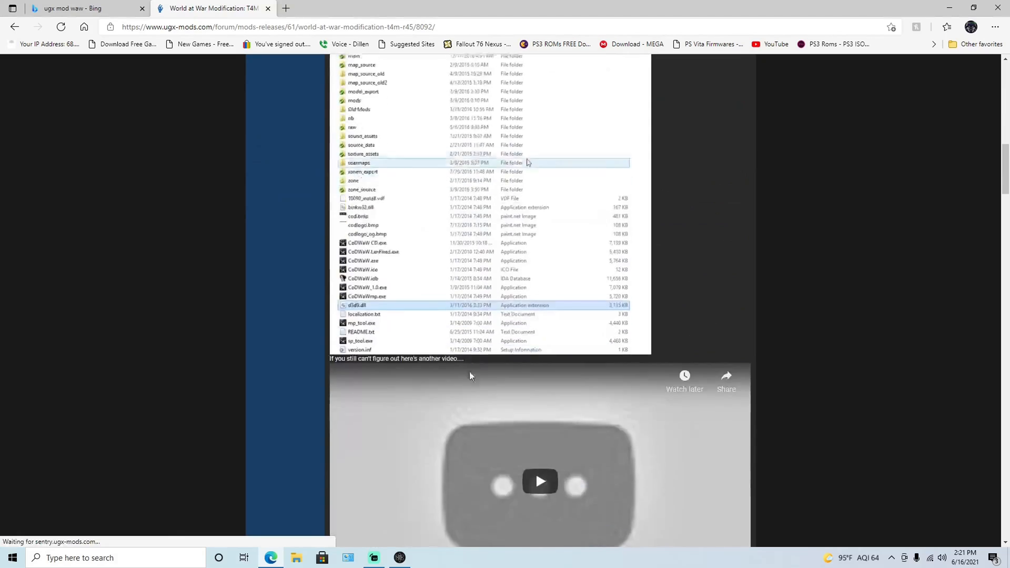
scroll(down, 3)
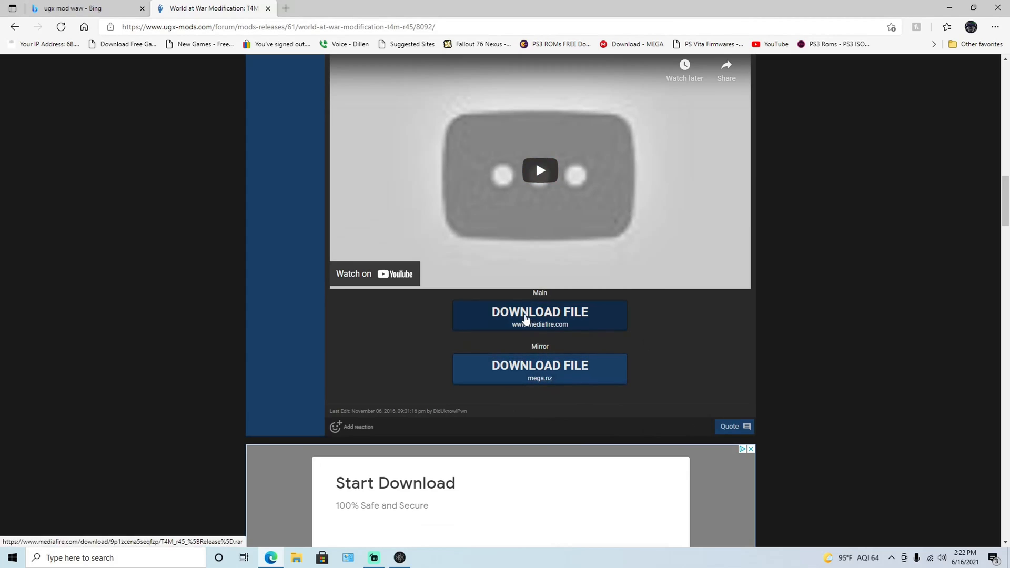
Open the T4M r45 [Release].rar MediaFire page, then show the Downloads folder in File Explorer.
click(539, 315)
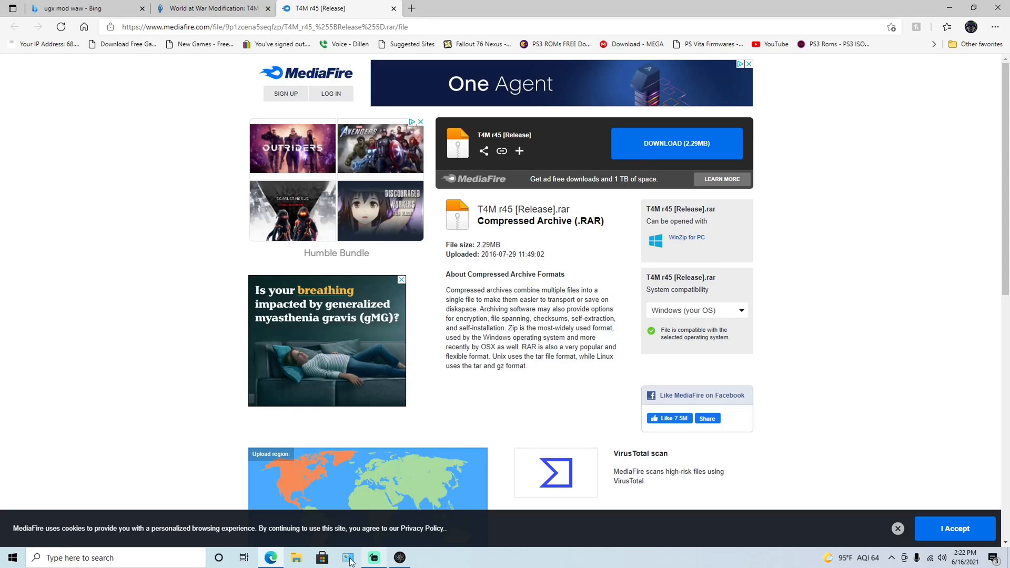
click(296, 557)
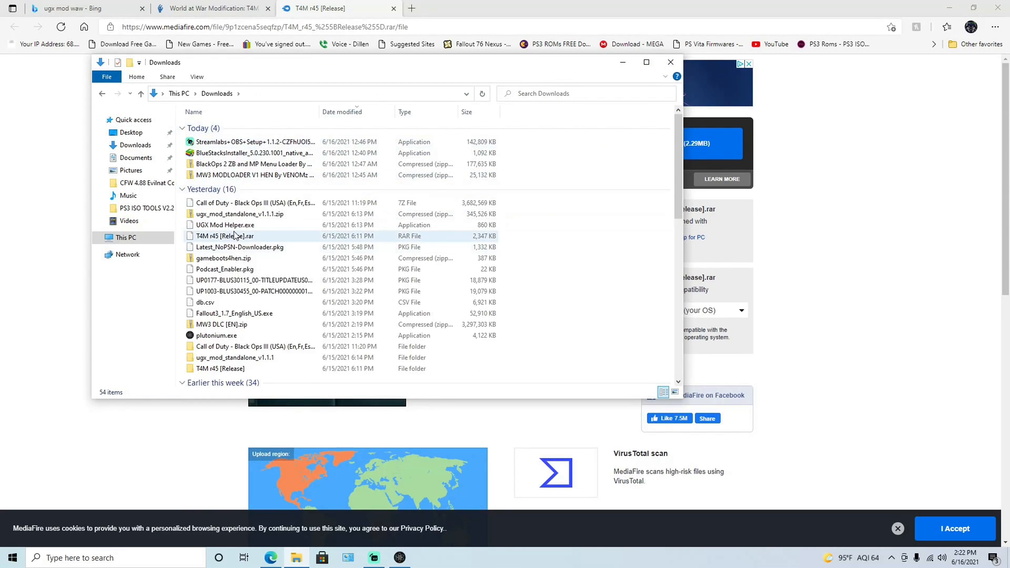
Test the T4M r45 [Release].rar archive for errors and dismiss the no-errors result.
right_click(224, 236)
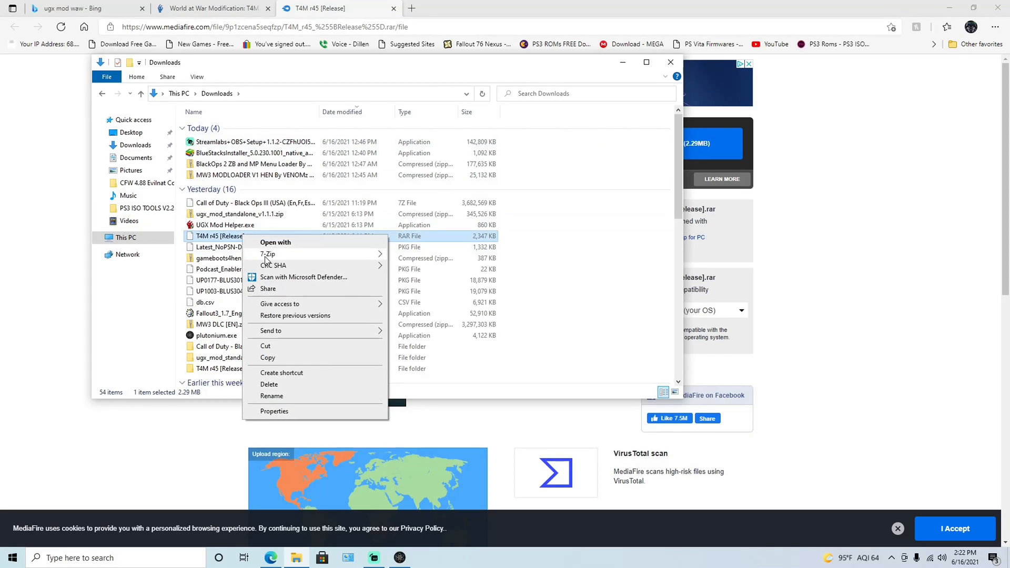
click(268, 253)
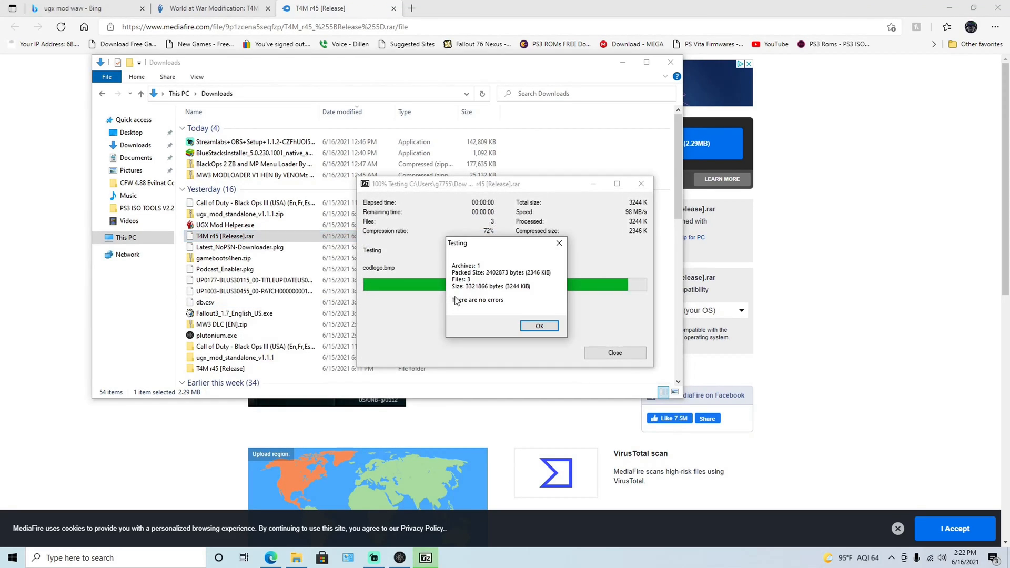
click(540, 326)
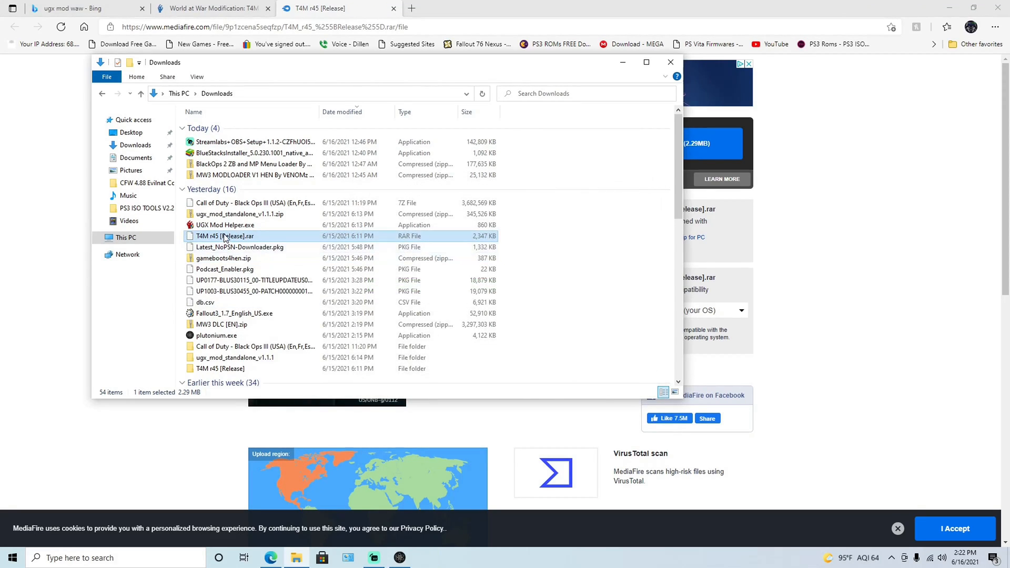
Extract the T4M archive into its own folder and open the T4M r45 [Release] folder.
right_click(223, 235)
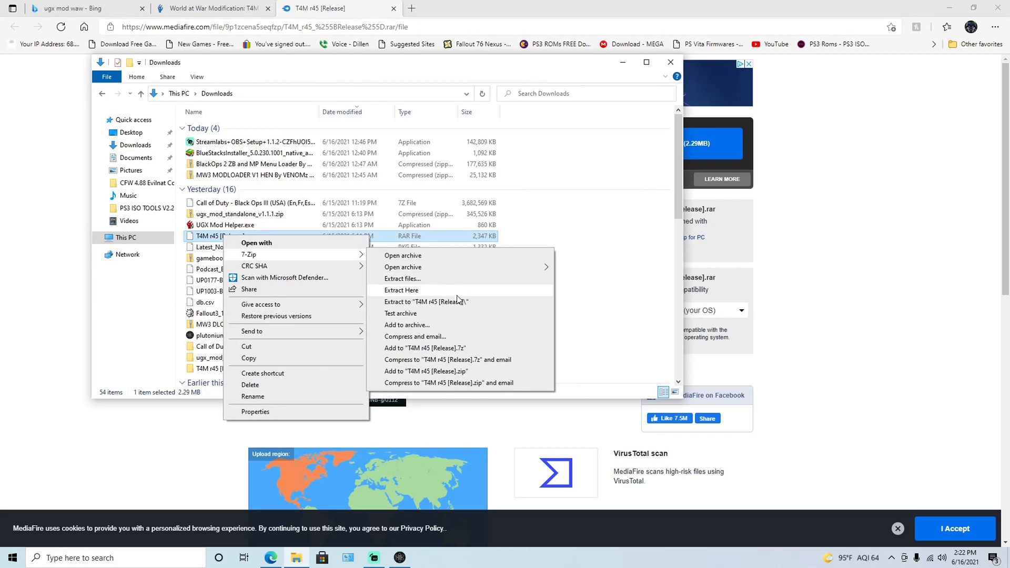
click(401, 290)
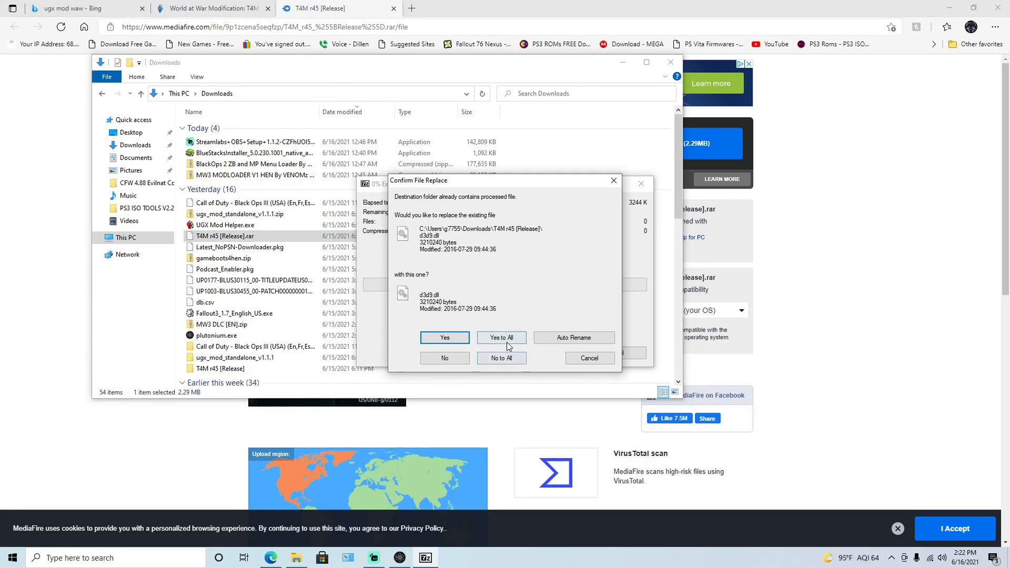
click(501, 337)
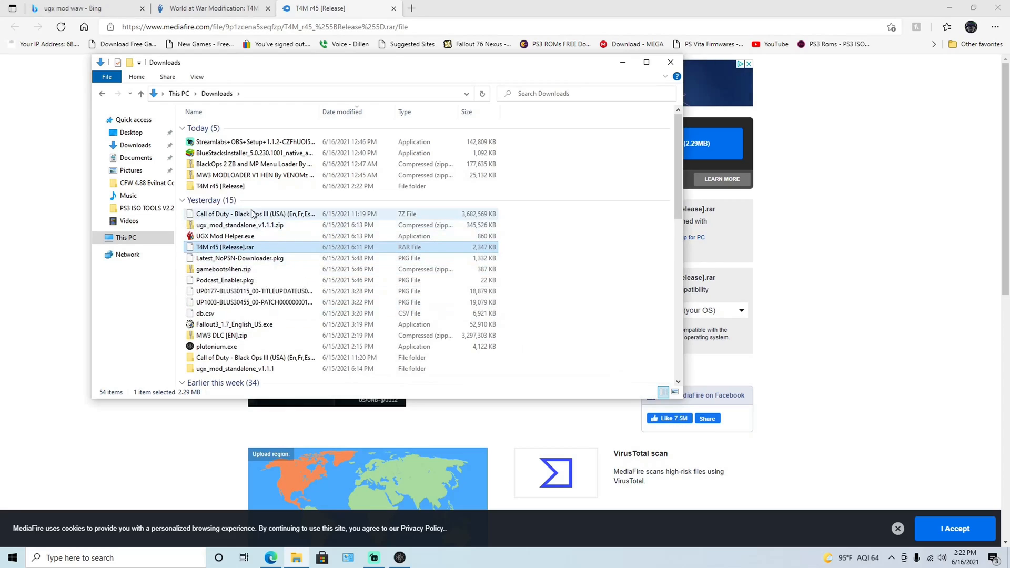
double_click(219, 186)
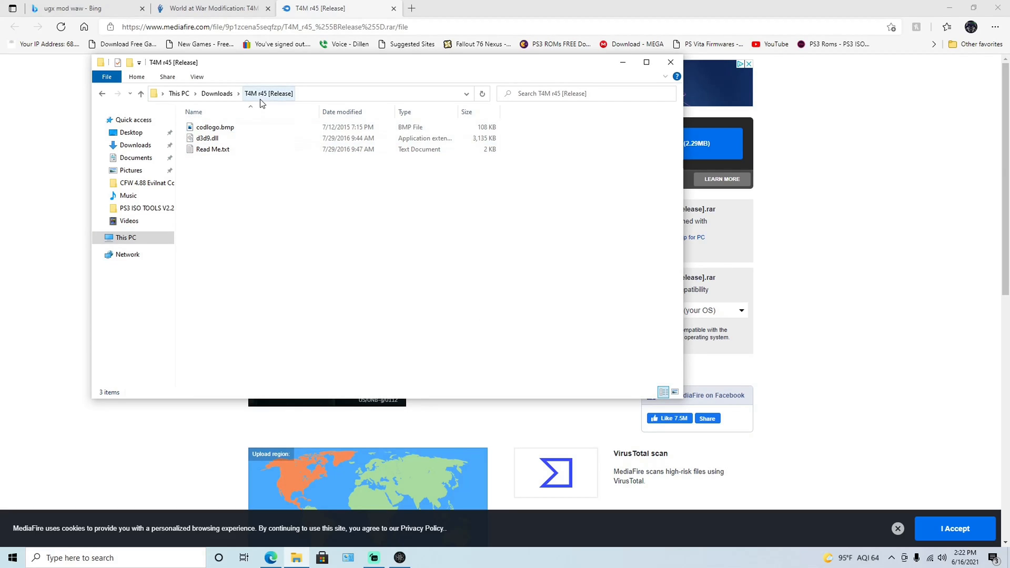
Open Local Game Disk (B:) in a new window and browse to Steam's Call of Duty World at War folder.
click(207, 138)
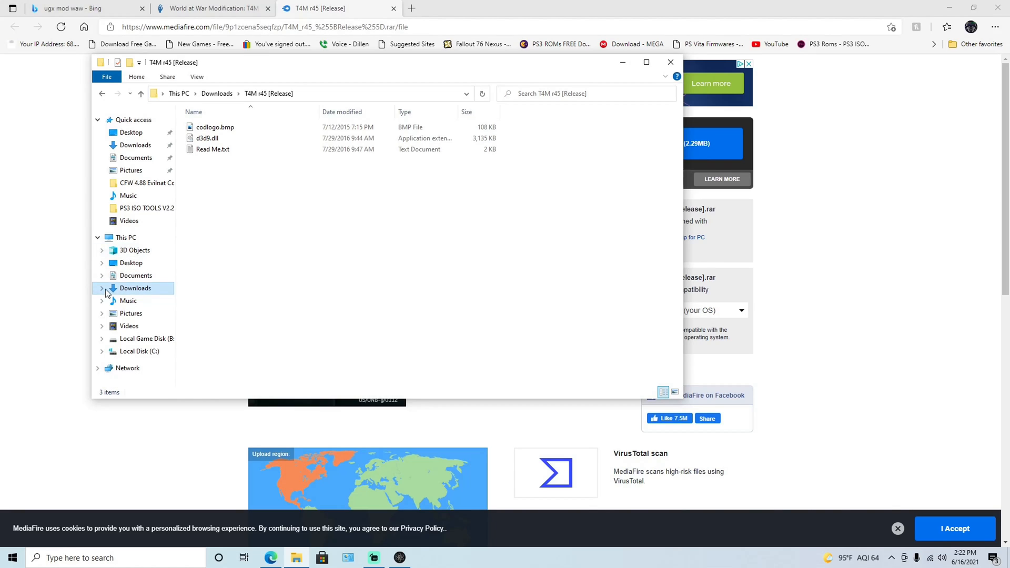
right_click(135, 288)
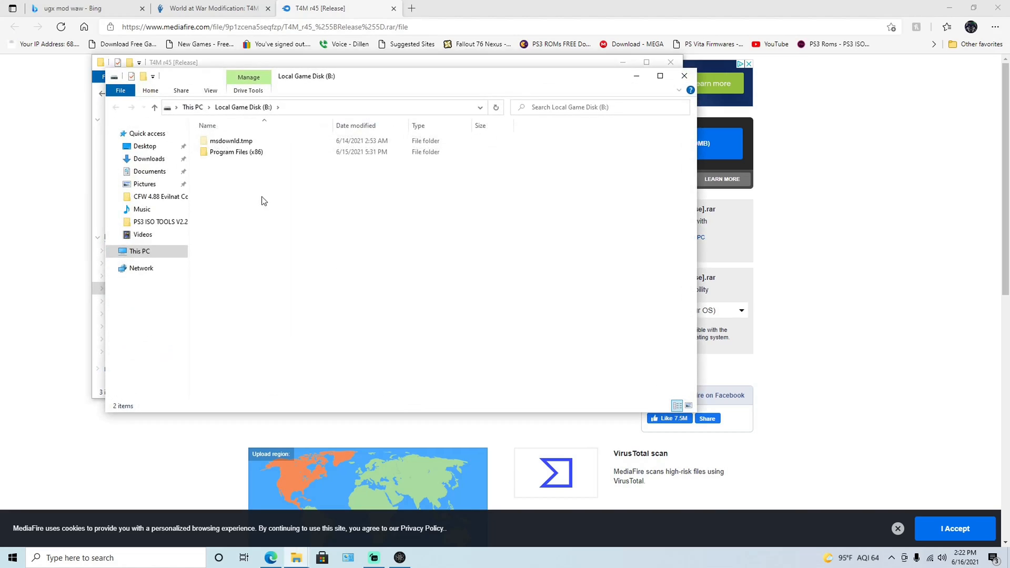
double_click(234, 151)
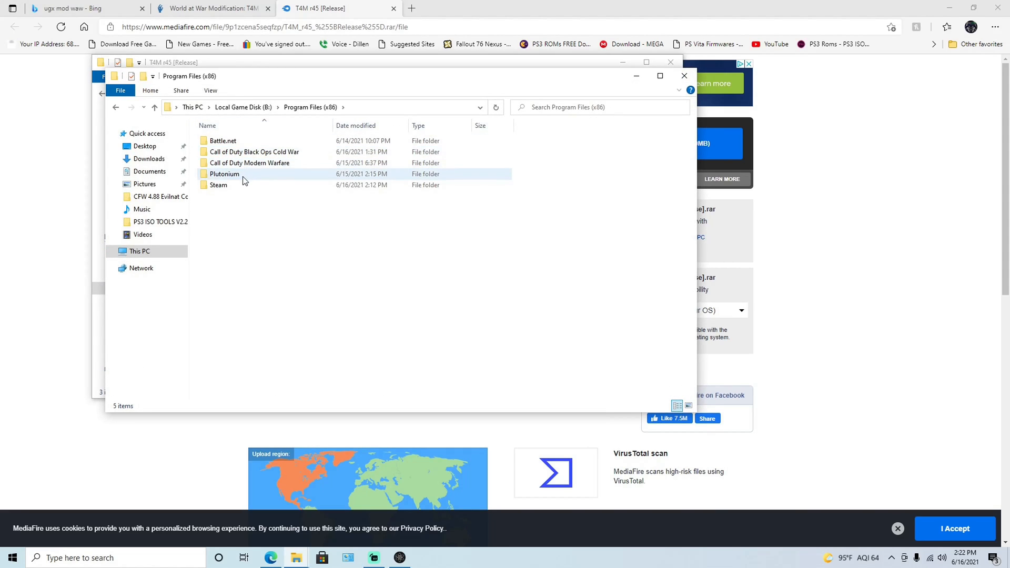
double_click(219, 185)
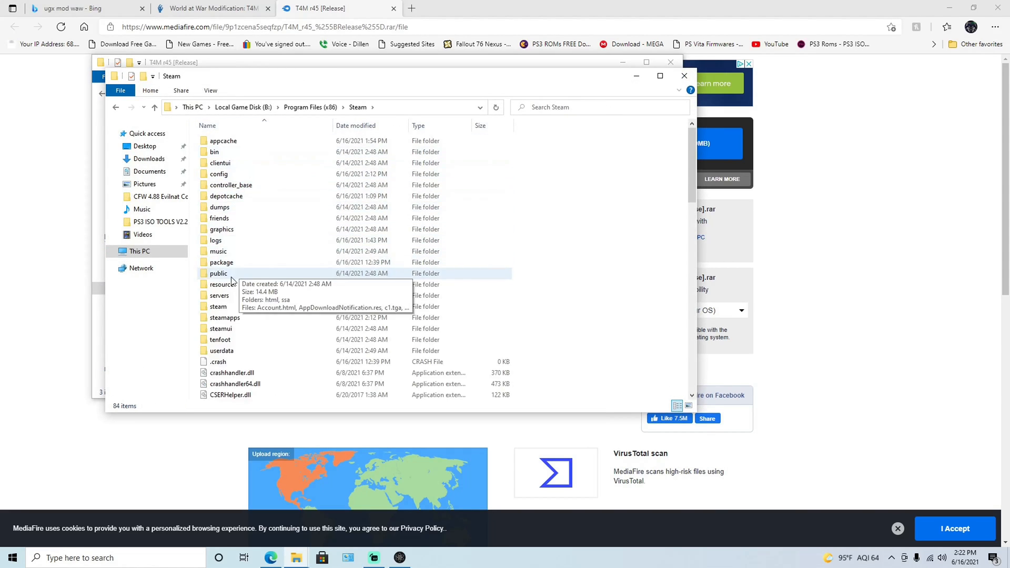
double_click(225, 317)
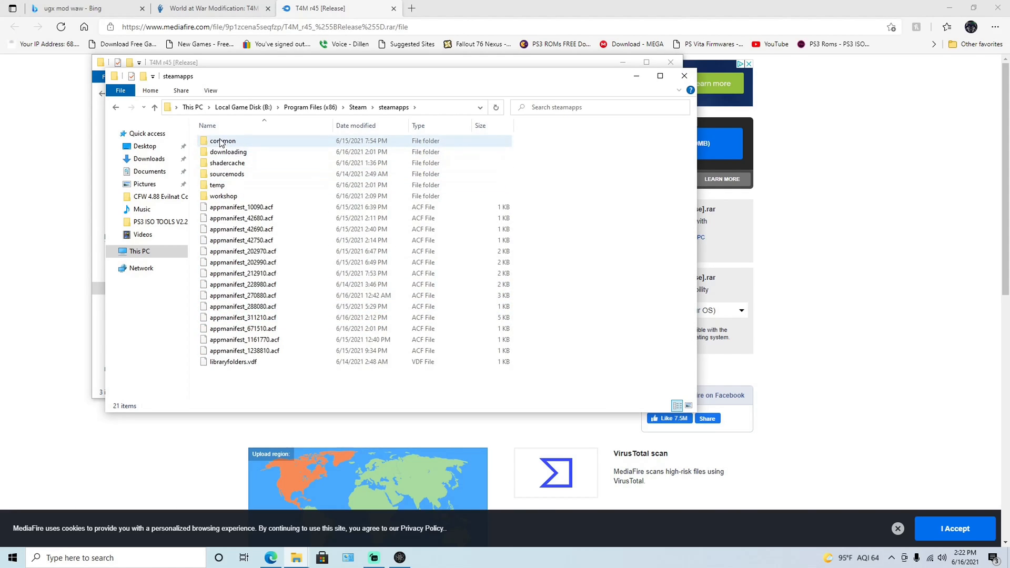
double_click(222, 140)
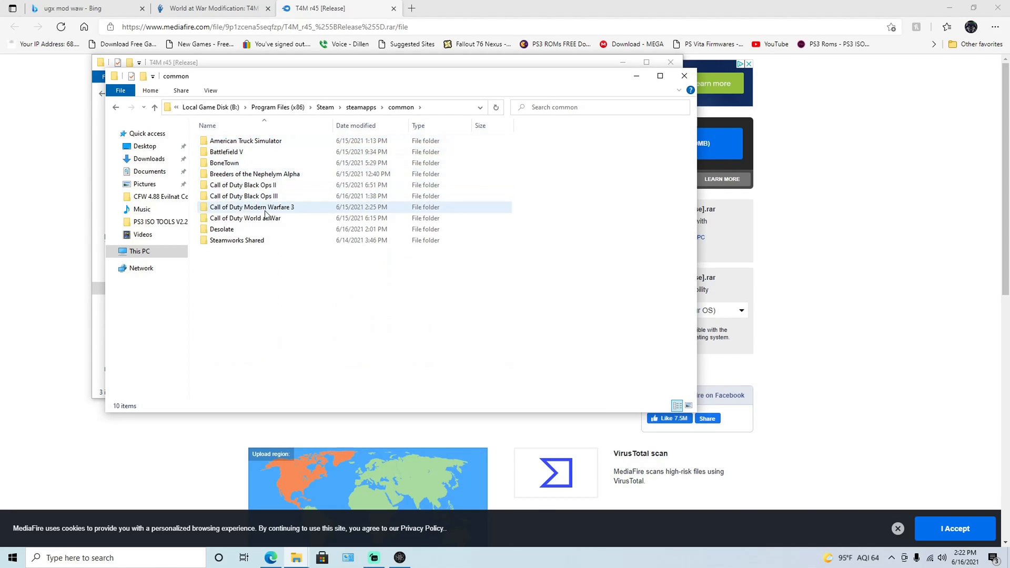
double_click(245, 218)
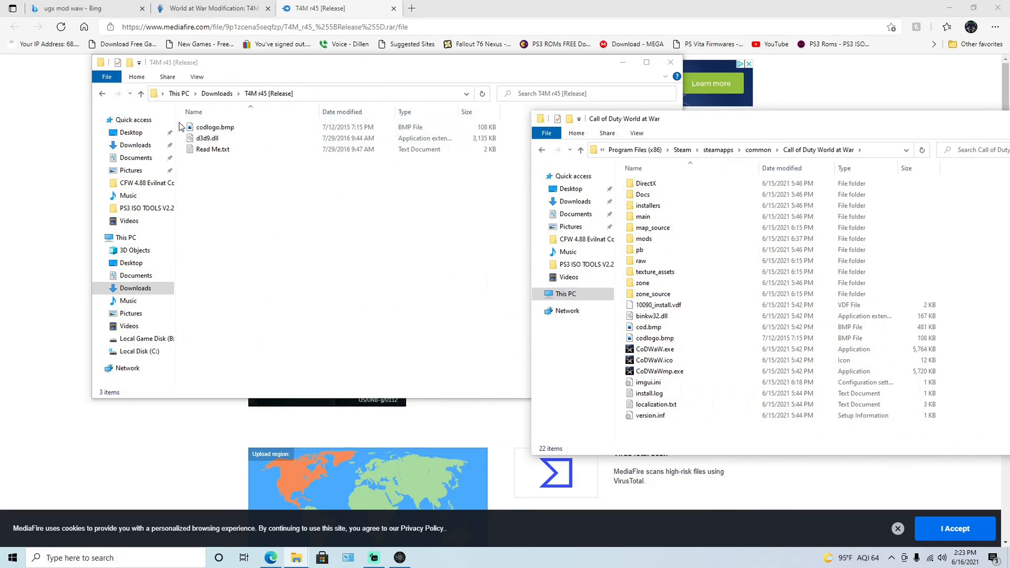
Drag codlogo.bmp and d3d9.dll into the World at War folder, replacing the existing codlogo.bmp.
drag(213, 132, 419, 154)
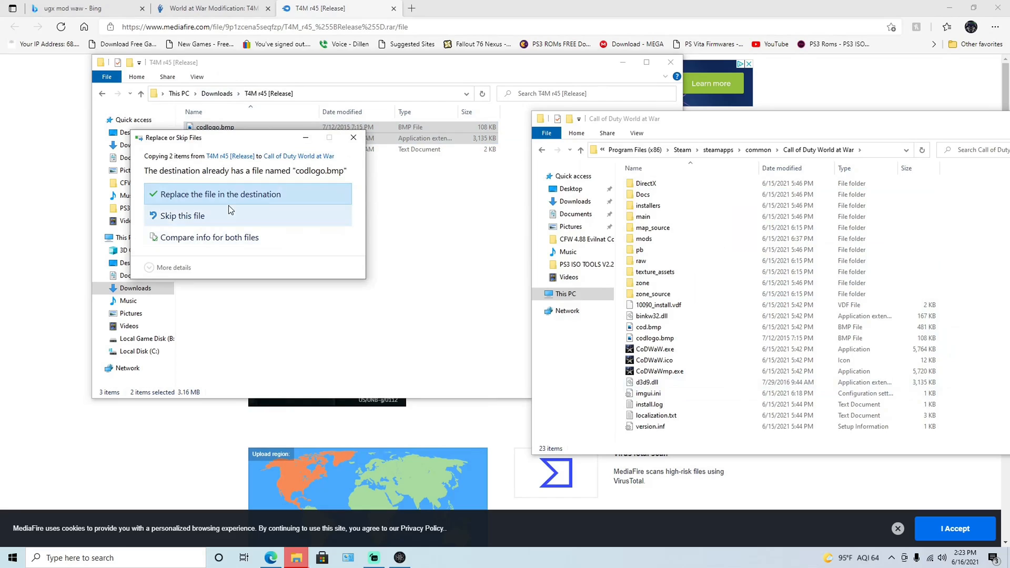
click(220, 194)
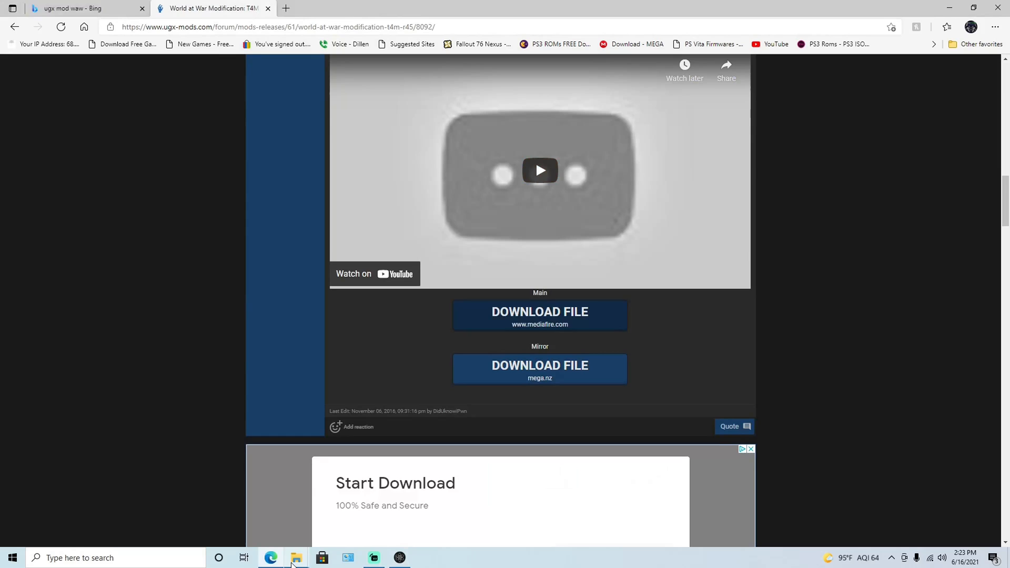
Return to Mods Releases, open the [Beta] UGX Mod Standalone v1.1.0 thread, and scroll to Download & Documentation.
click(296, 558)
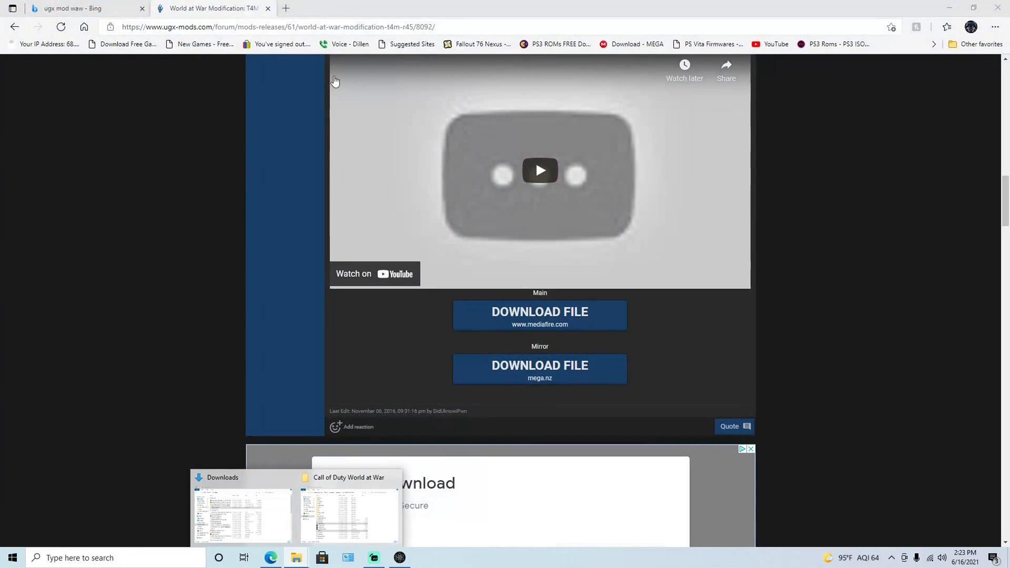
click(17, 28)
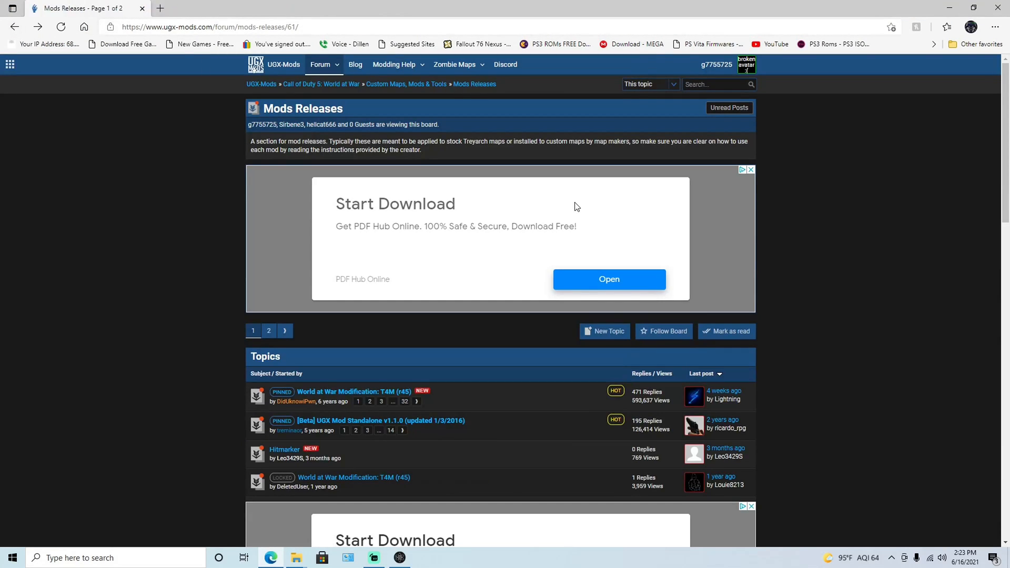
scroll(down, 3)
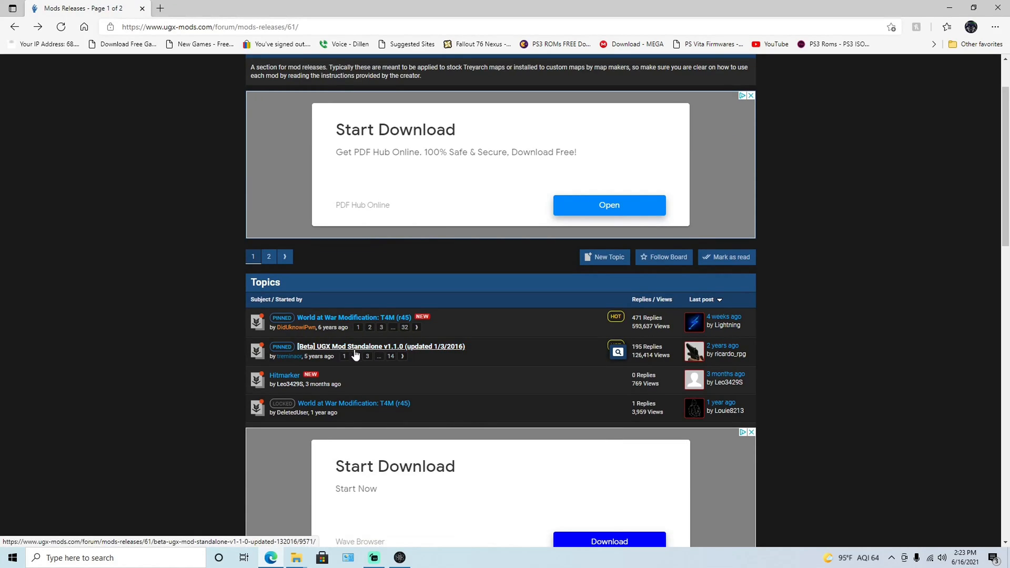
click(380, 346)
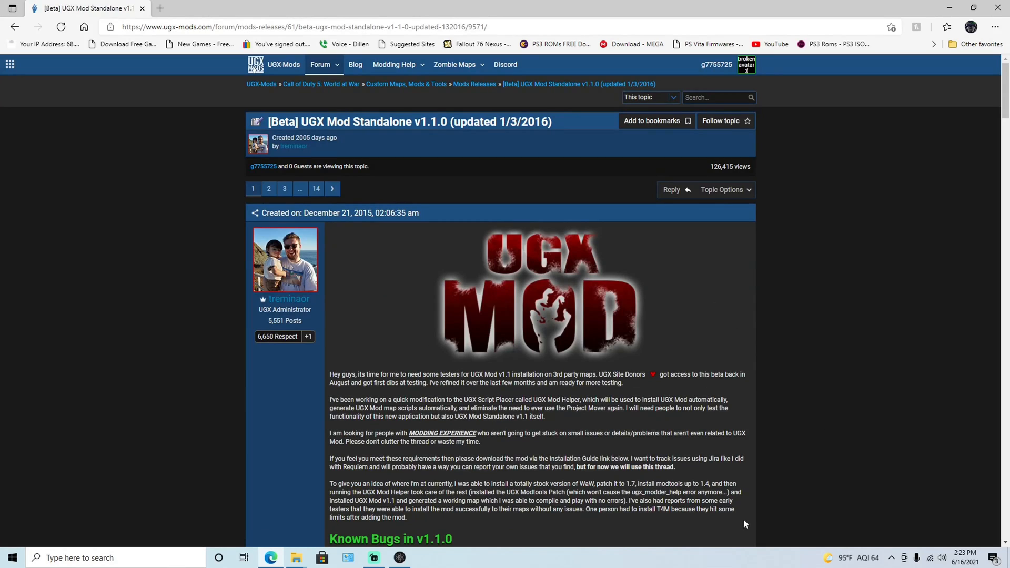
scroll(down, 3)
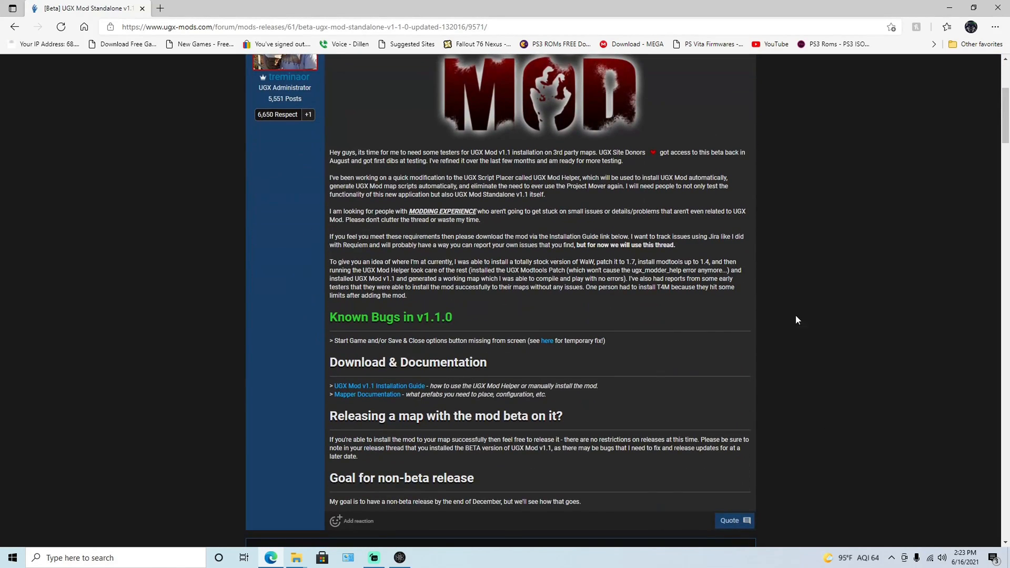
mouse_move(289, 269)
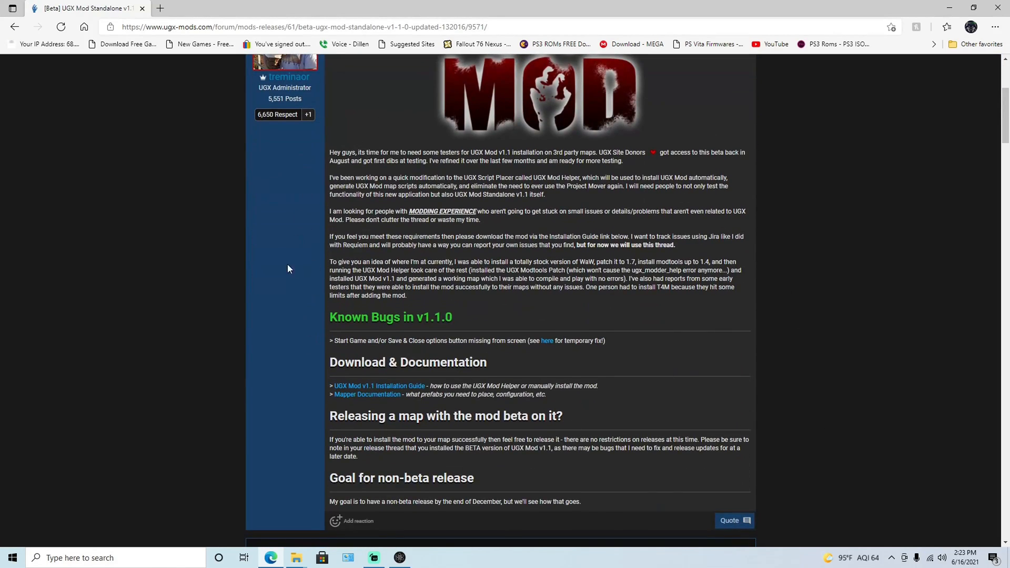
scroll(down, 3)
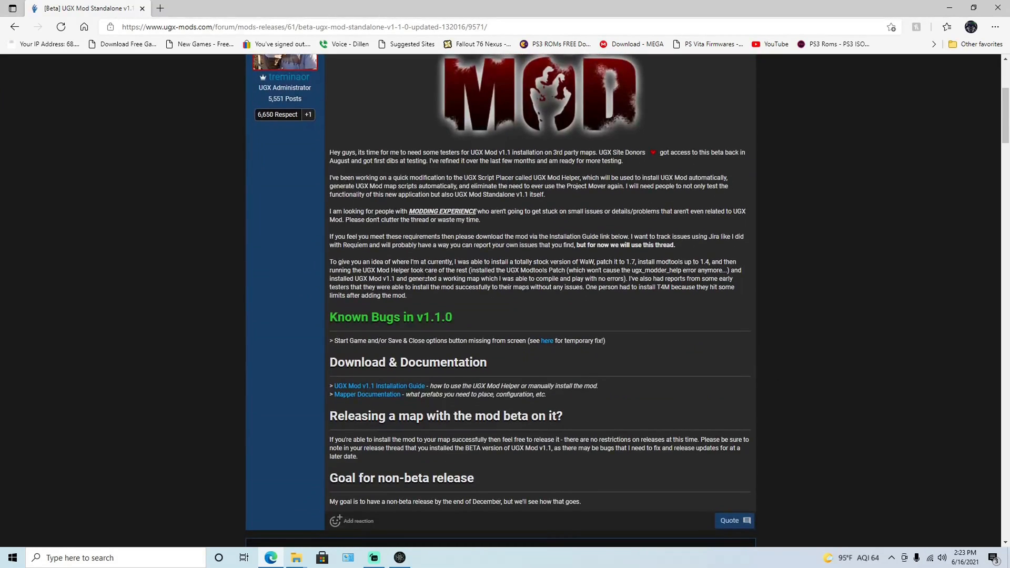
mouse_move(387, 387)
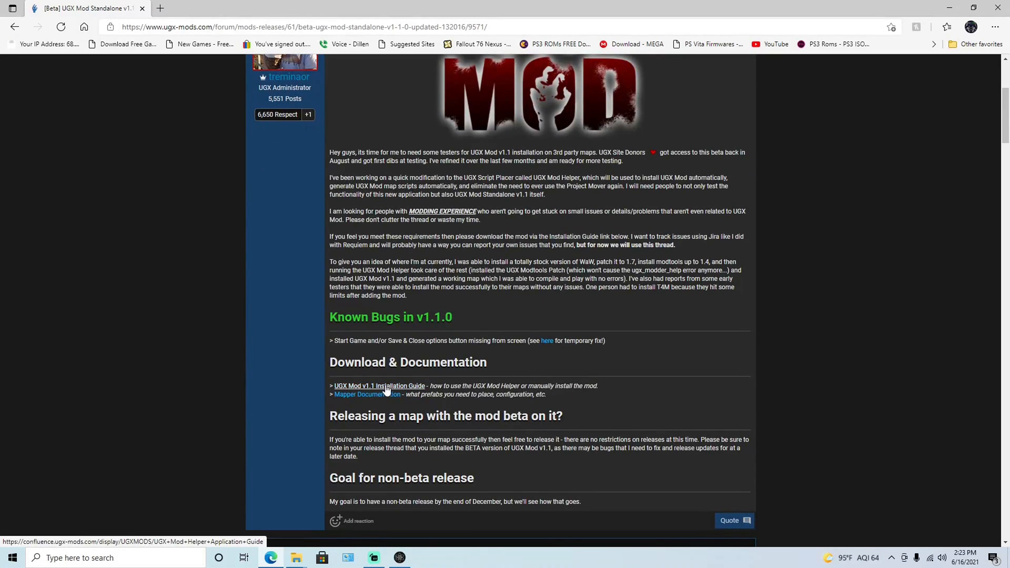
Follow the v1.1 Installation Guide link through the renamed page to the manual installation procedure.
click(380, 386)
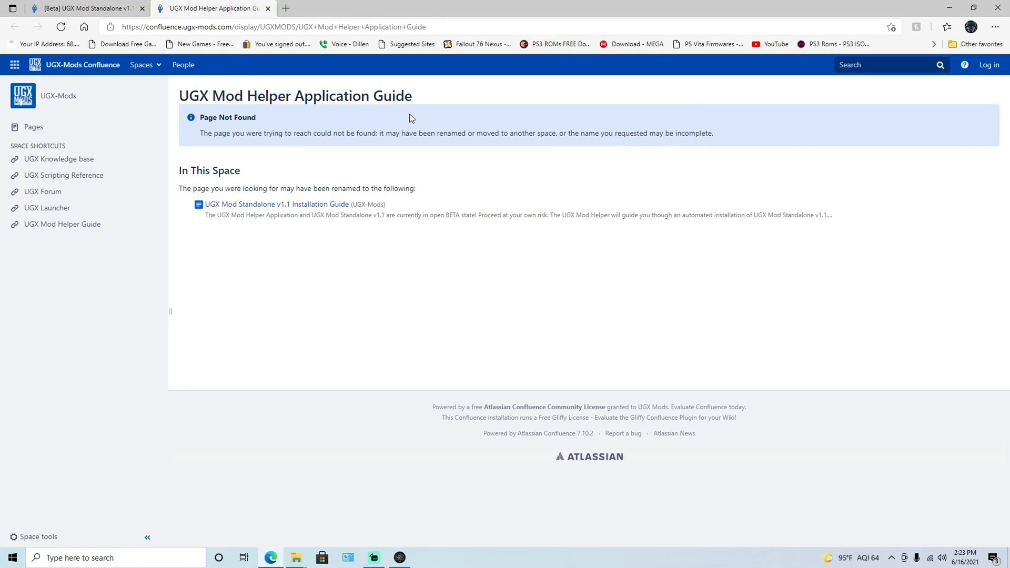
mouse_move(338, 231)
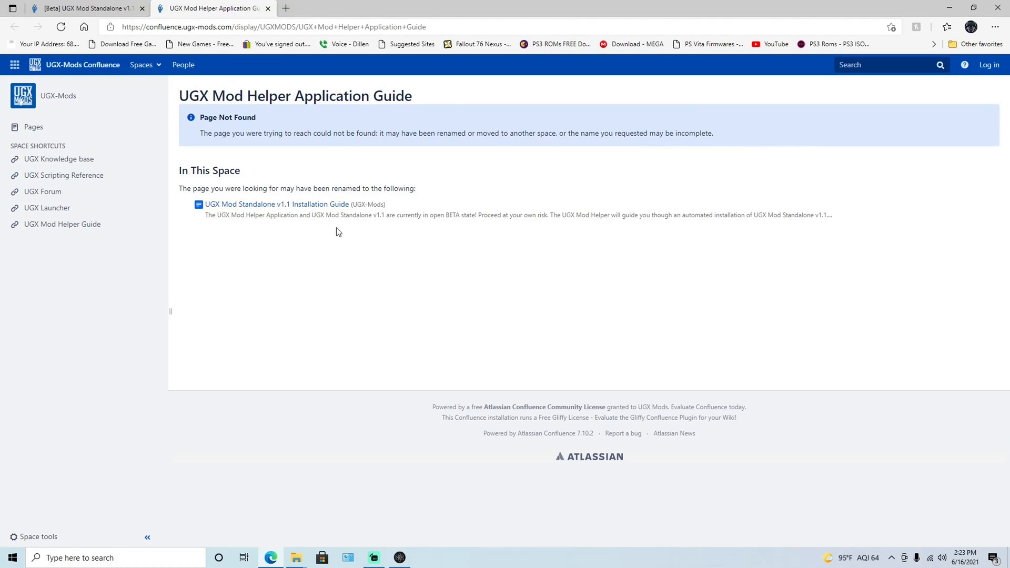
mouse_move(277, 208)
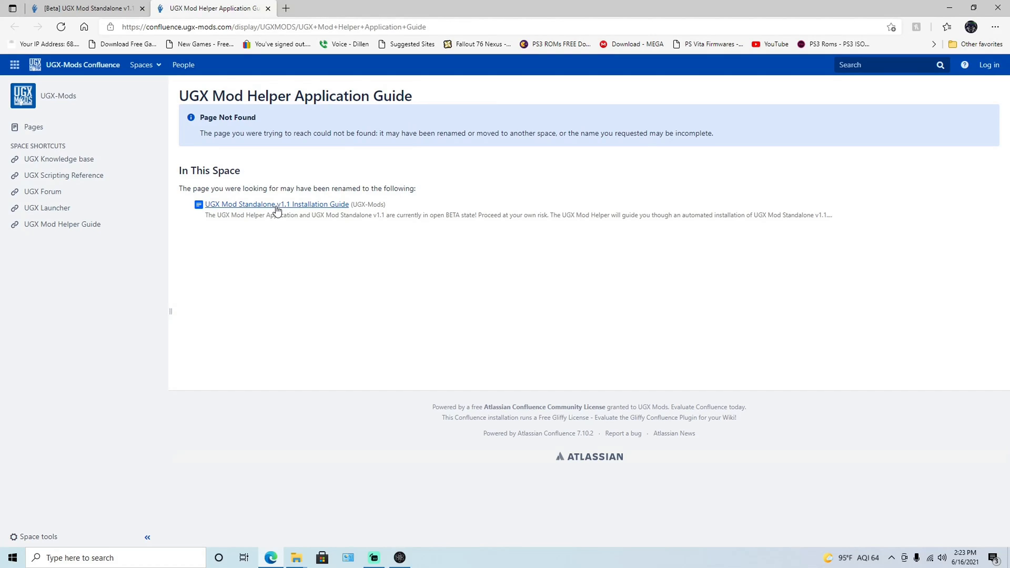
click(275, 204)
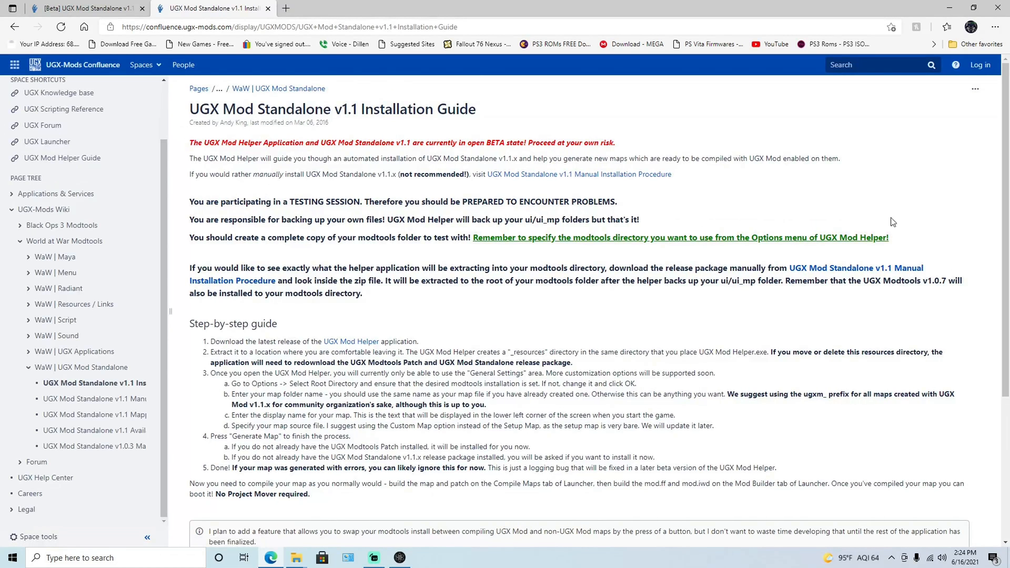
mouse_move(599, 121)
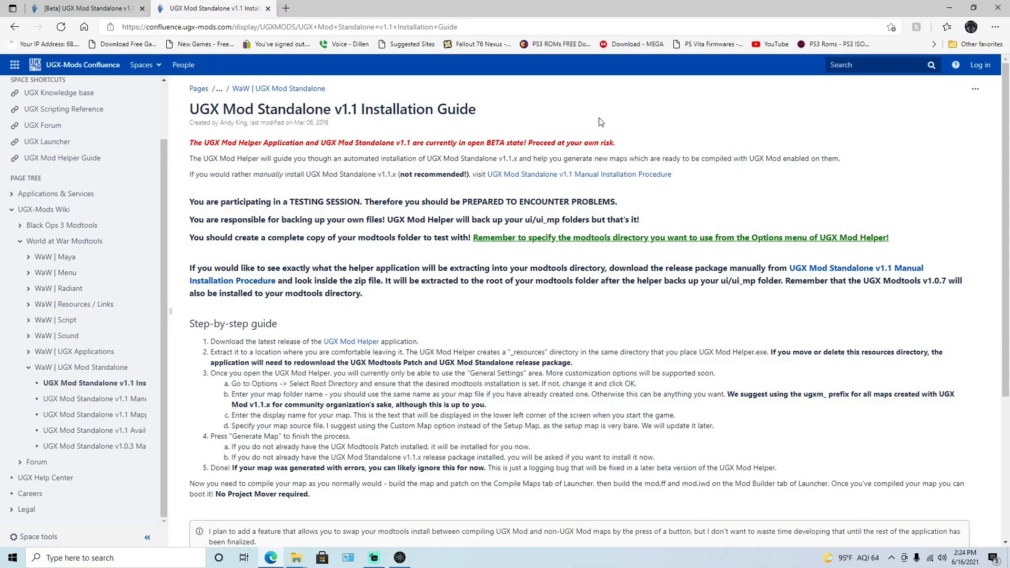
mouse_move(553, 231)
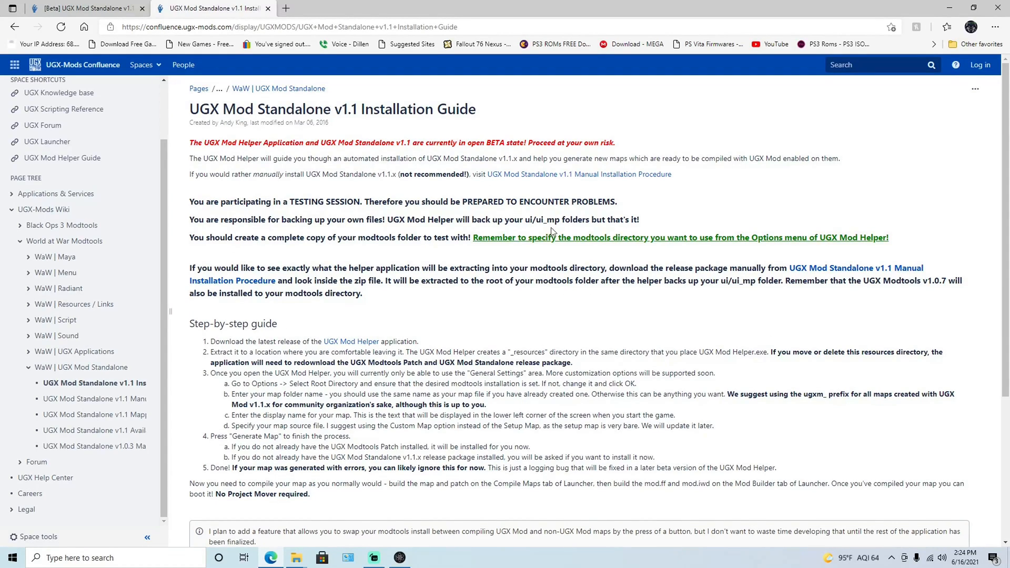
click(564, 174)
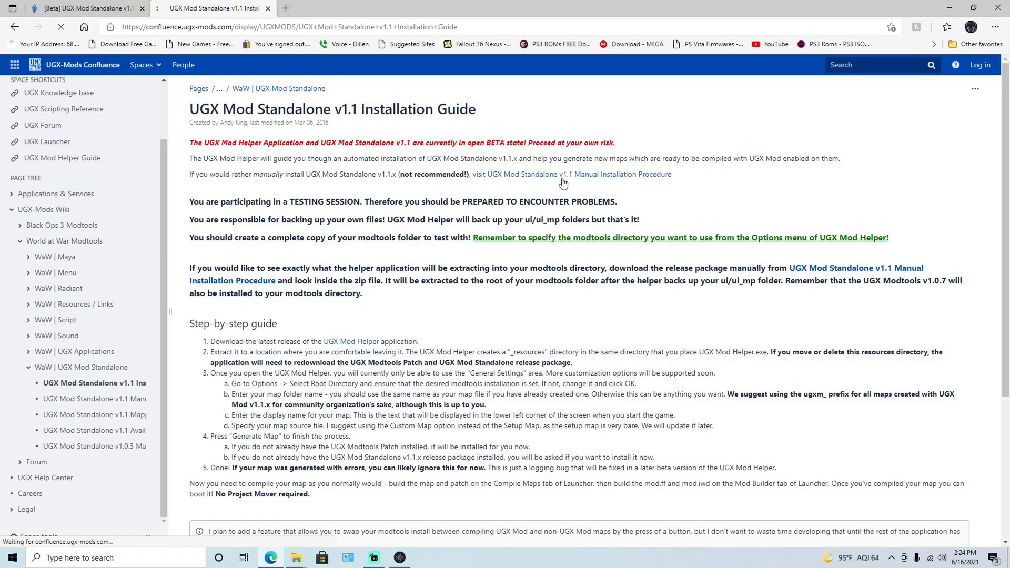
Highlight the note about uninstalling UGX Mod and cancel the in-progress UGX Mod zip download.
click(589, 175)
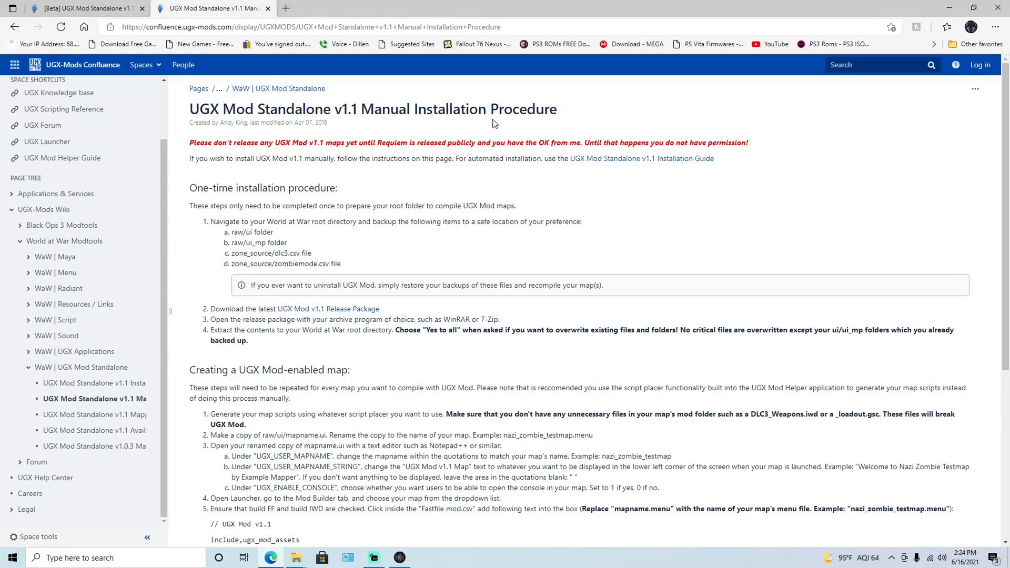
mouse_move(579, 128)
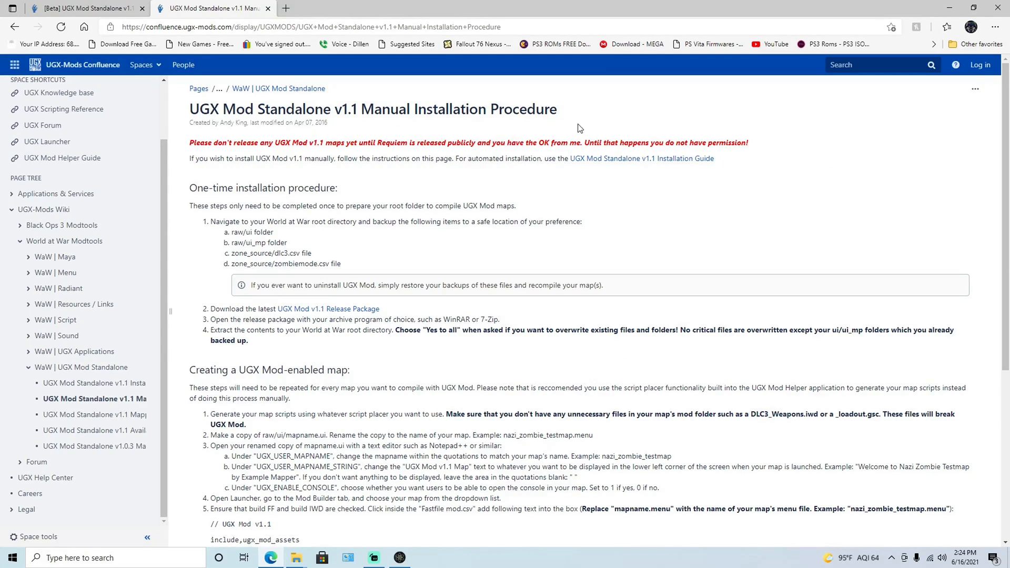
mouse_move(240, 206)
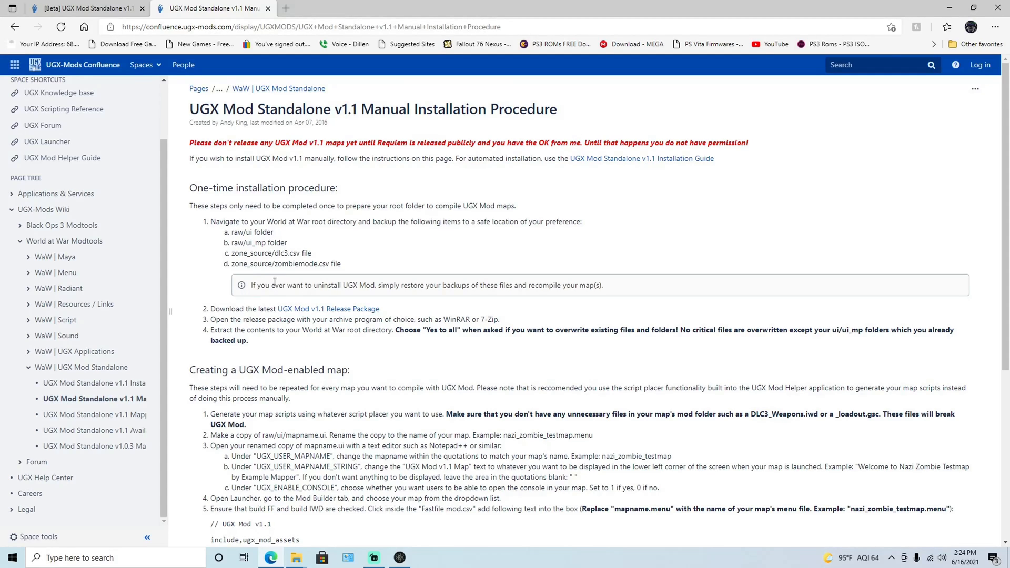
drag(248, 285, 550, 285)
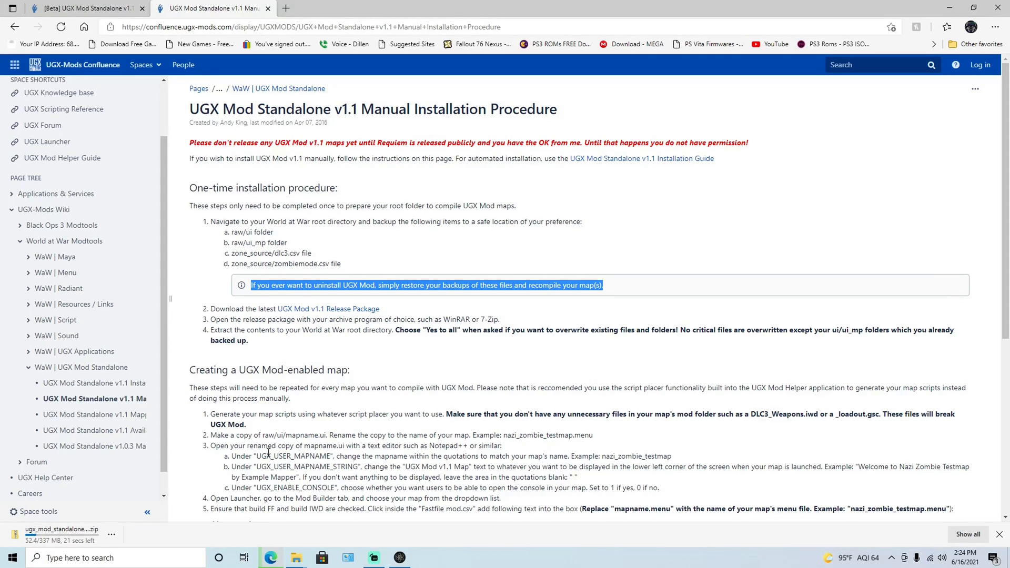
click(109, 532)
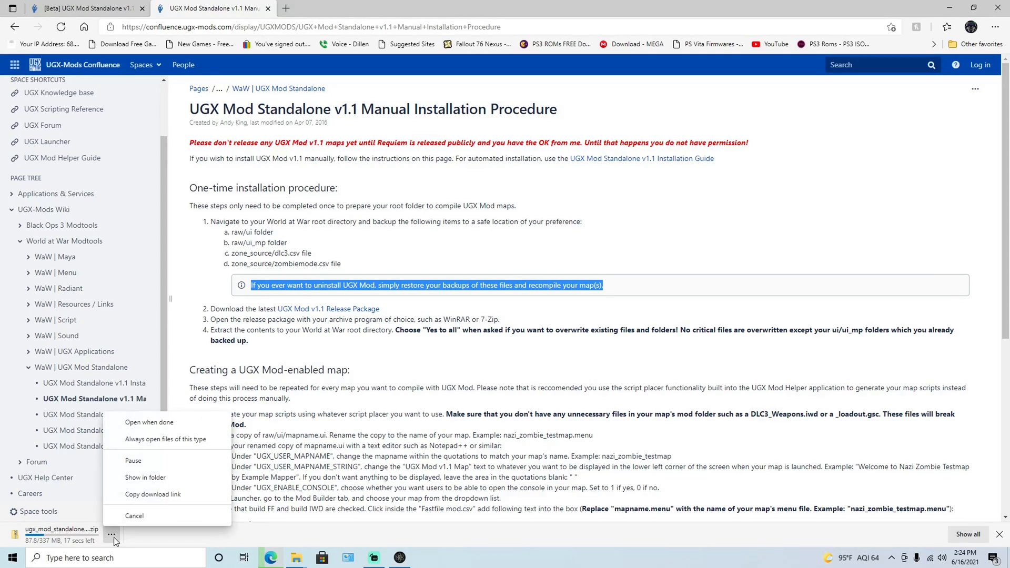
click(134, 515)
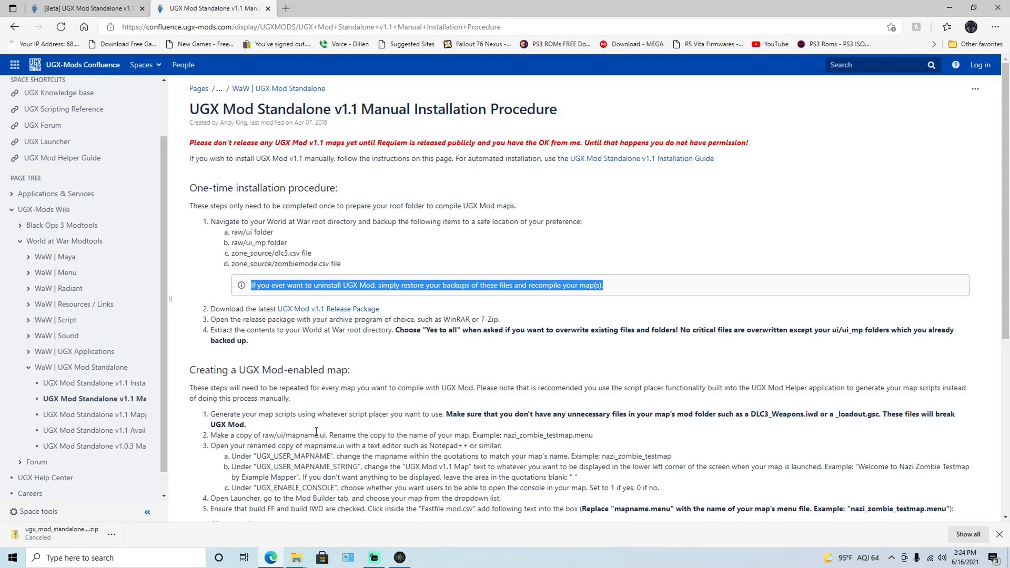
mouse_move(312, 432)
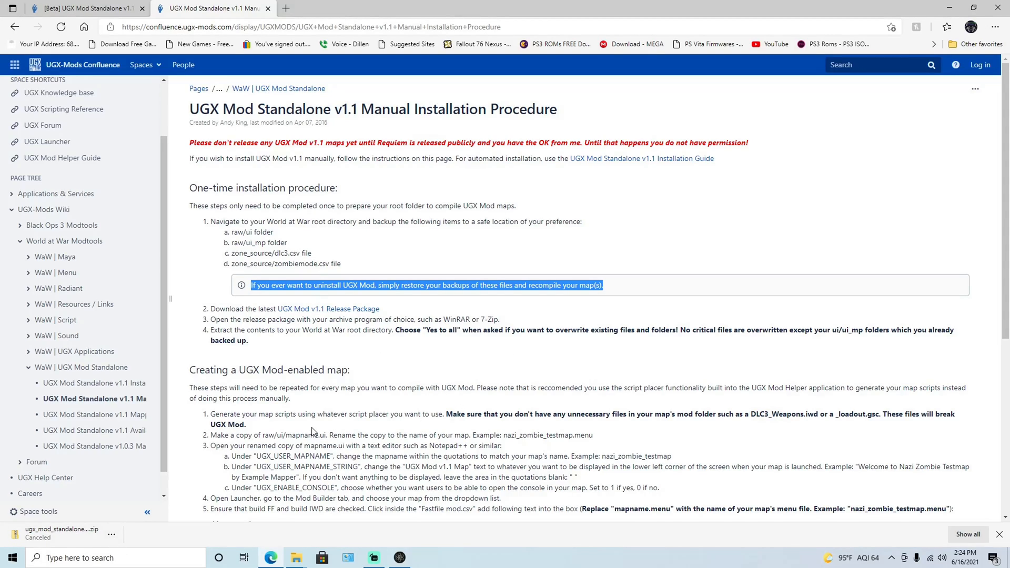
mouse_move(207, 111)
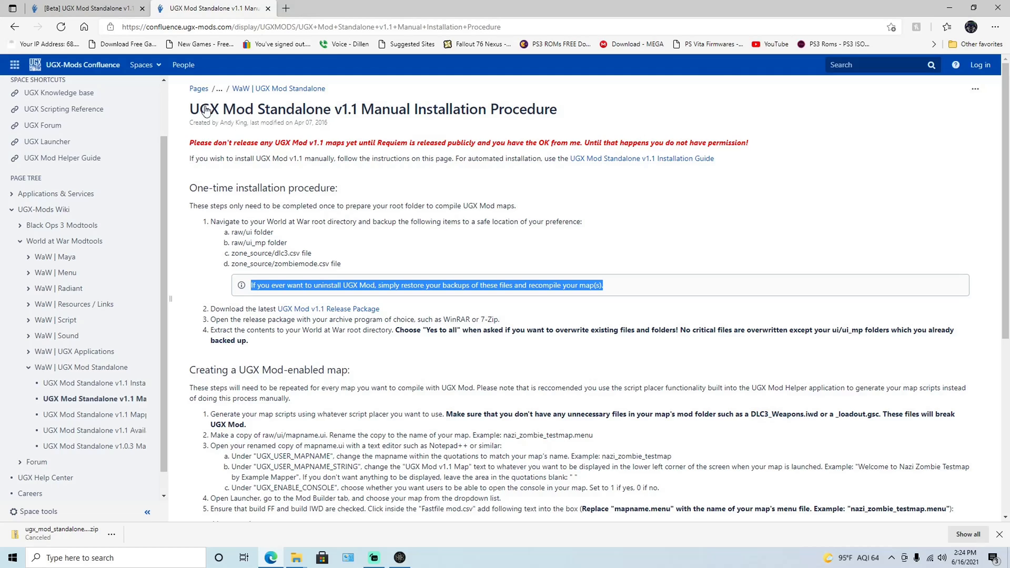
Glance at the UGX Mod beta thread, return to the manual installation guide, and minimize Edge.
click(84, 7)
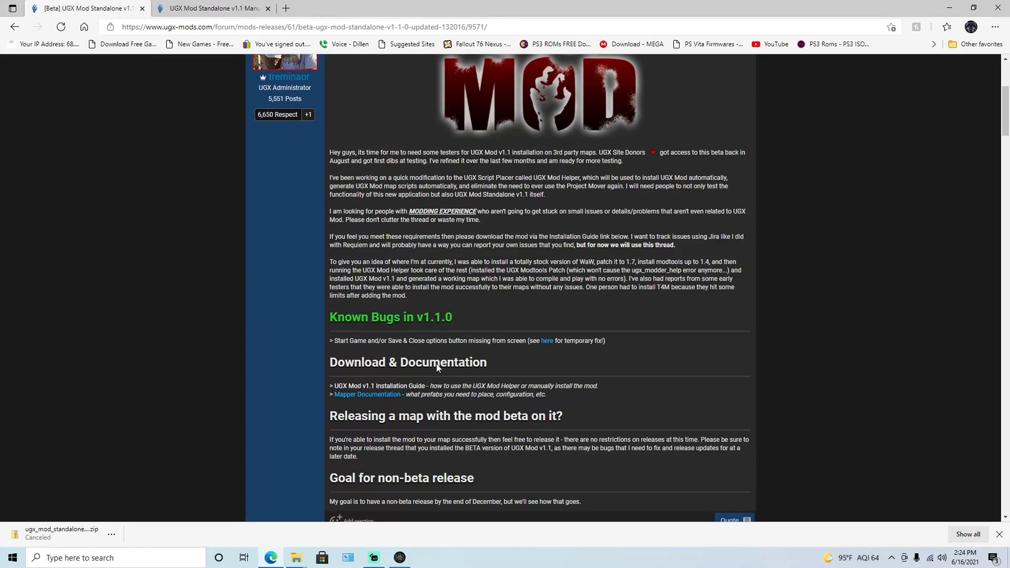
click(207, 8)
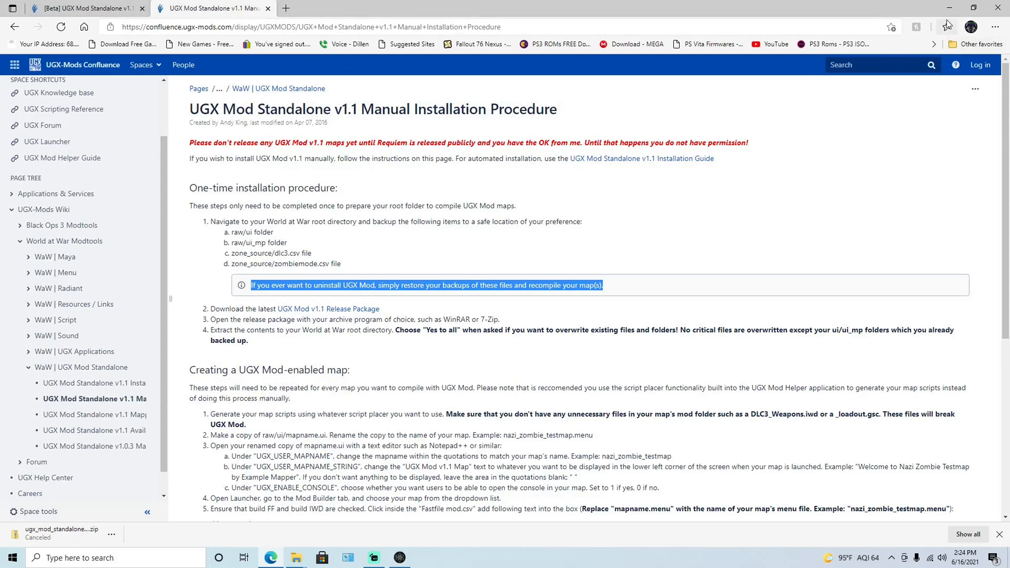
click(296, 558)
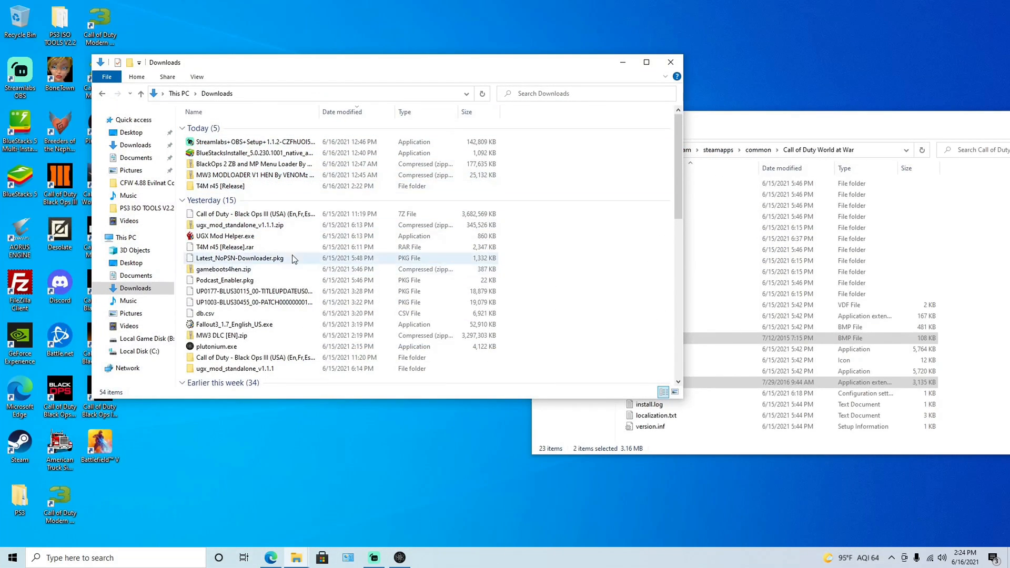
Extract ugx_mod_standalone_v1.1.1.zip into its Downloads folder, replacing existing files.
right_click(239, 225)
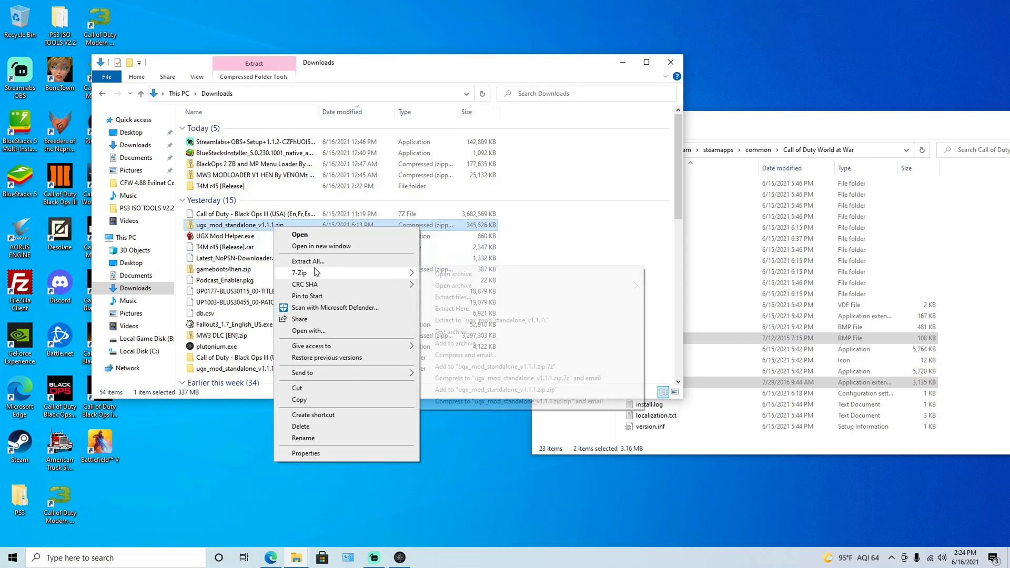
click(307, 260)
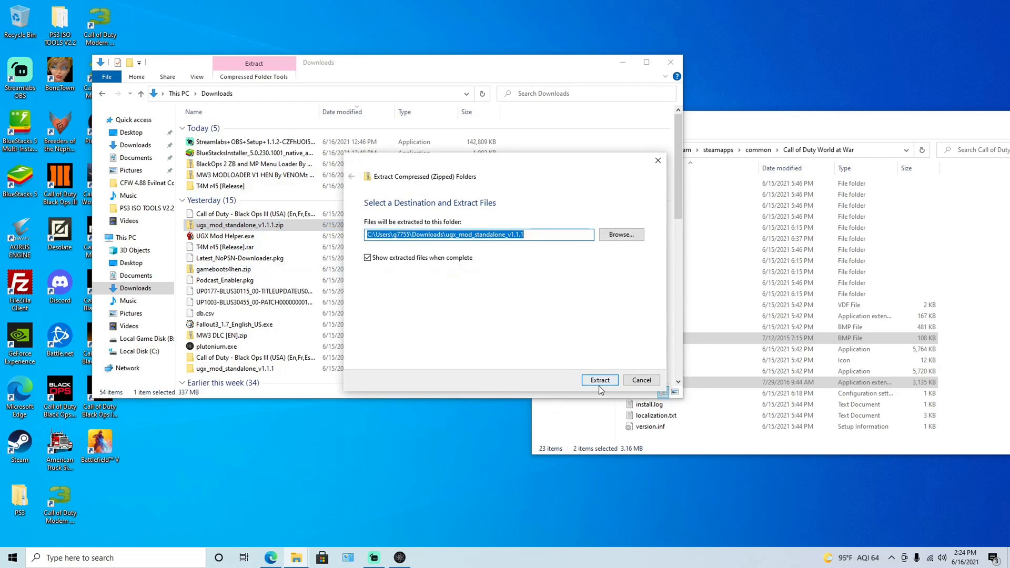
click(599, 380)
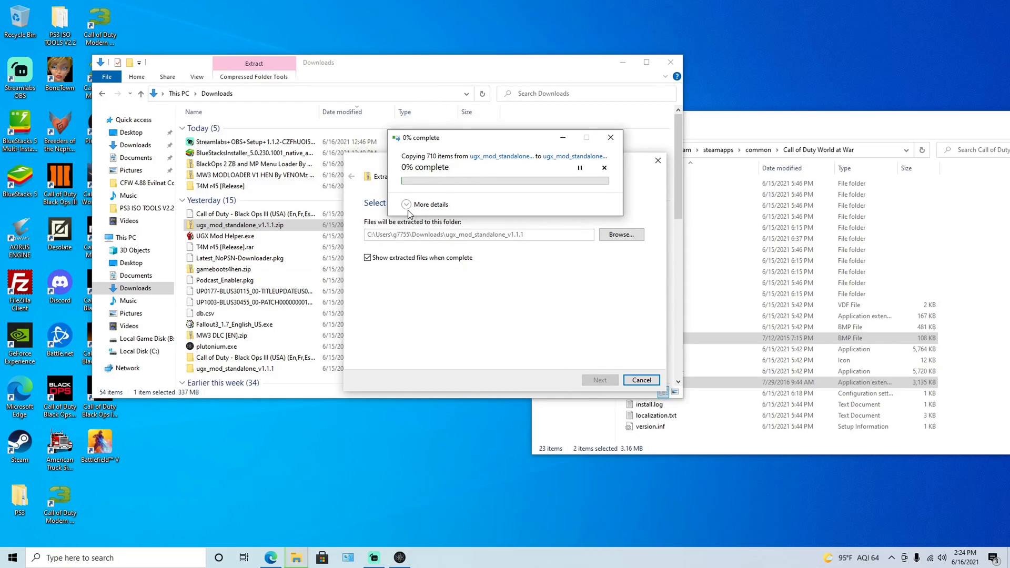
click(405, 204)
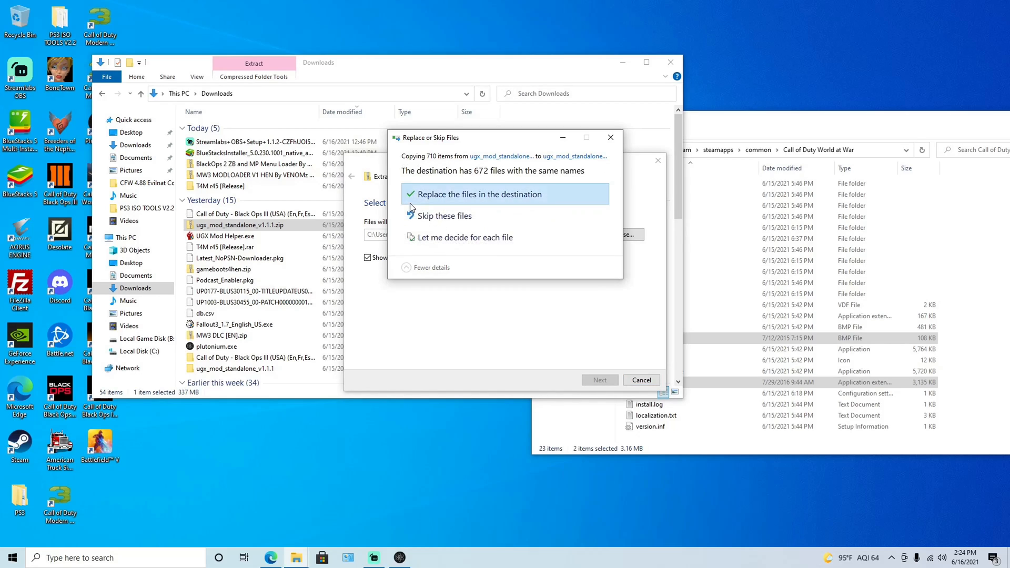
click(479, 195)
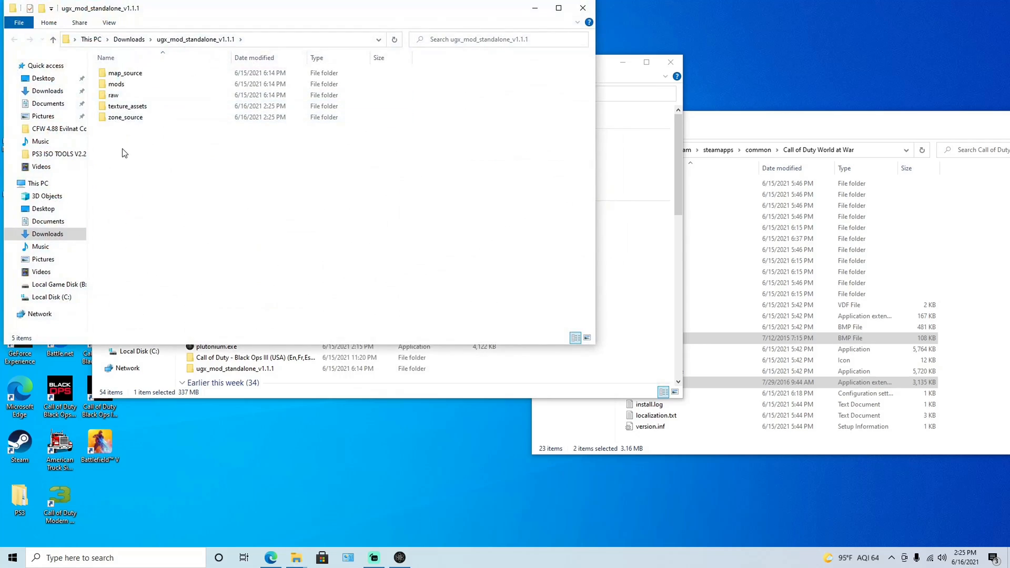
mouse_move(160, 208)
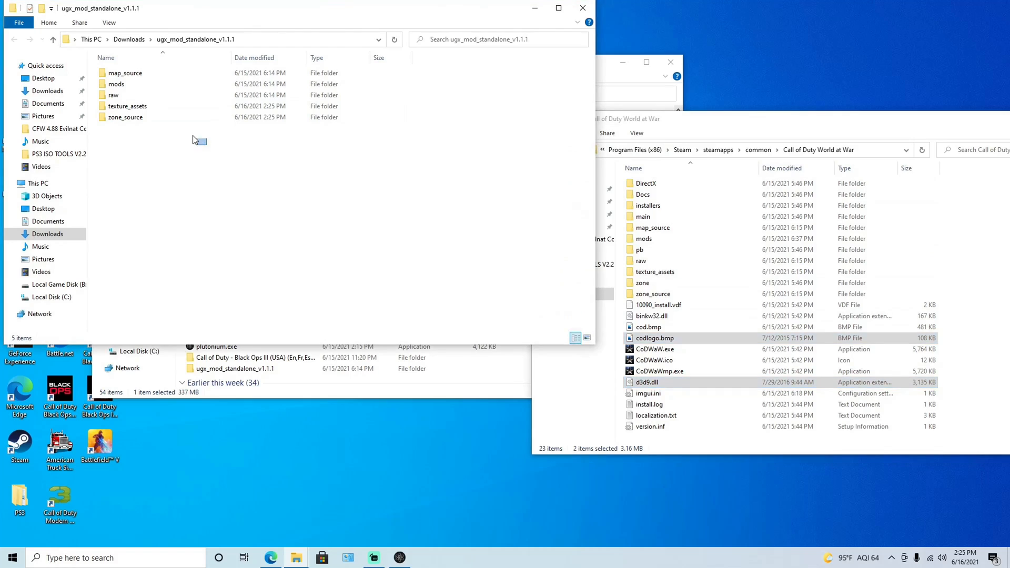
Copy all five extracted UGX folders into the World at War folder, replacing existing files.
key(ctrl+a)
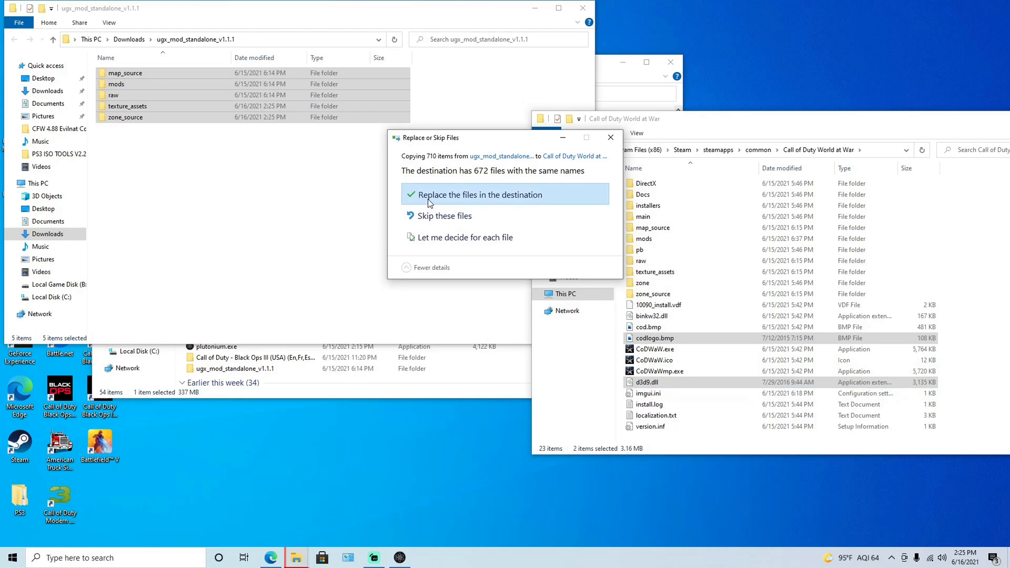
click(479, 195)
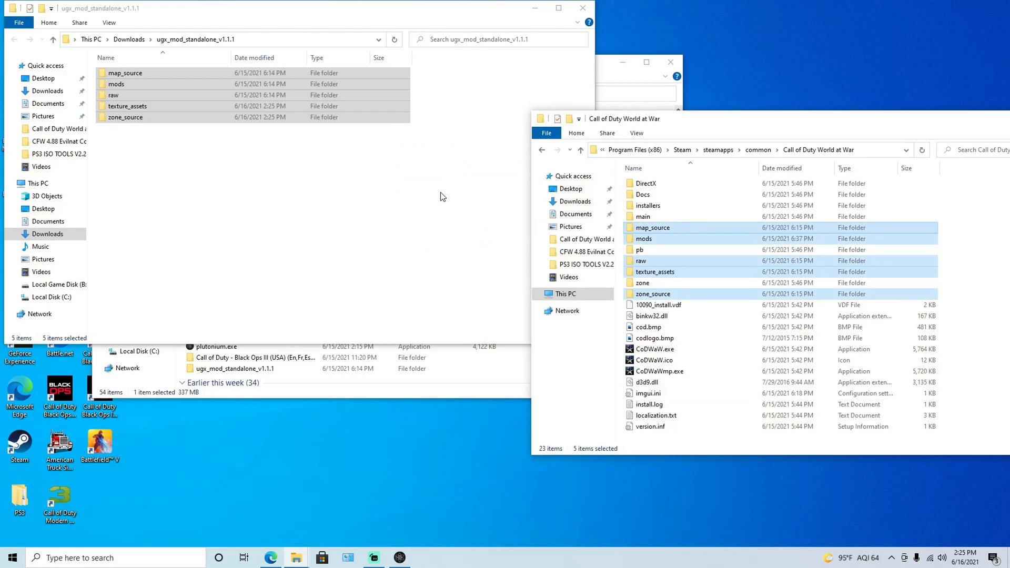
mouse_move(641, 260)
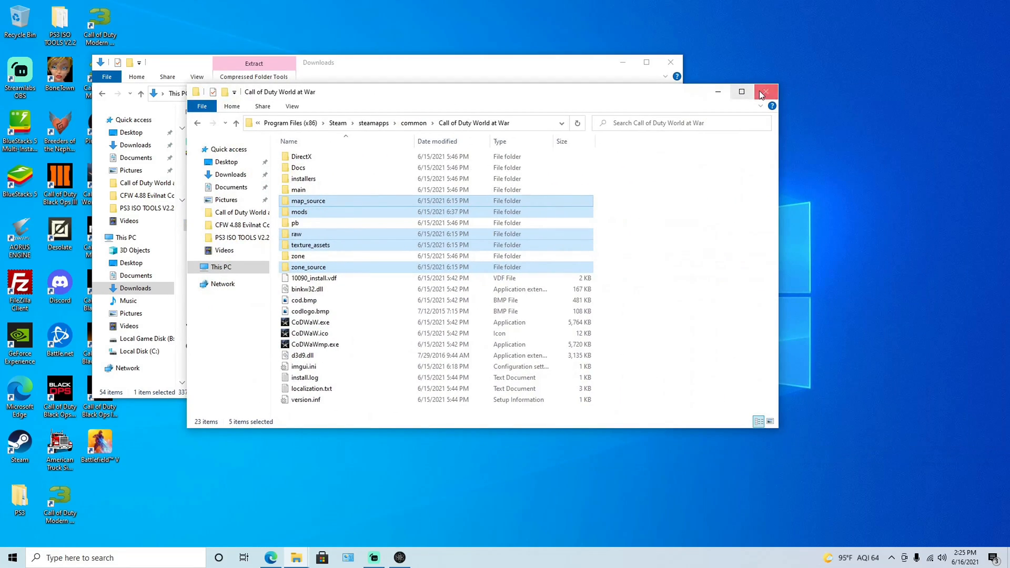
mouse_move(760, 111)
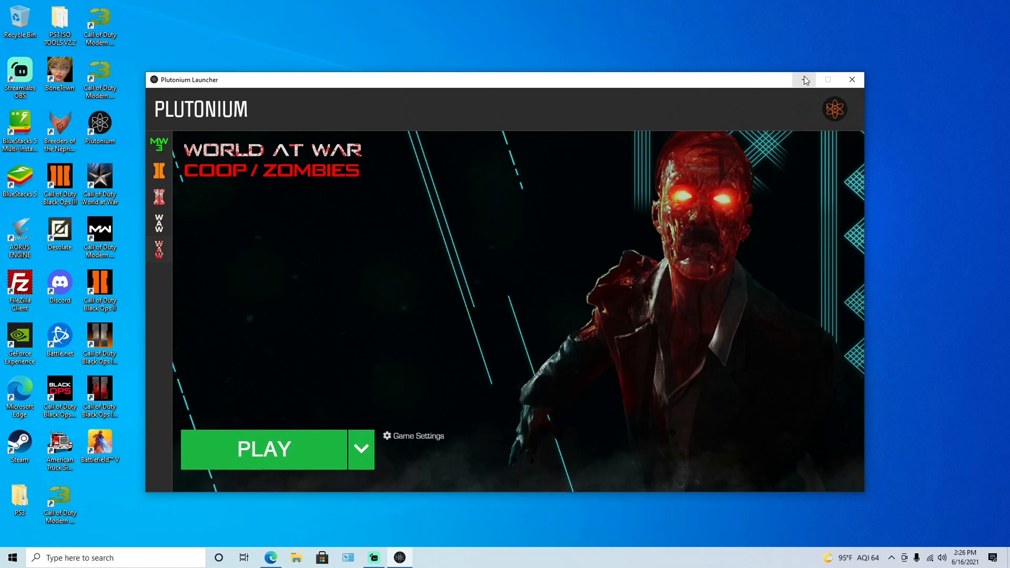
mouse_move(317, 455)
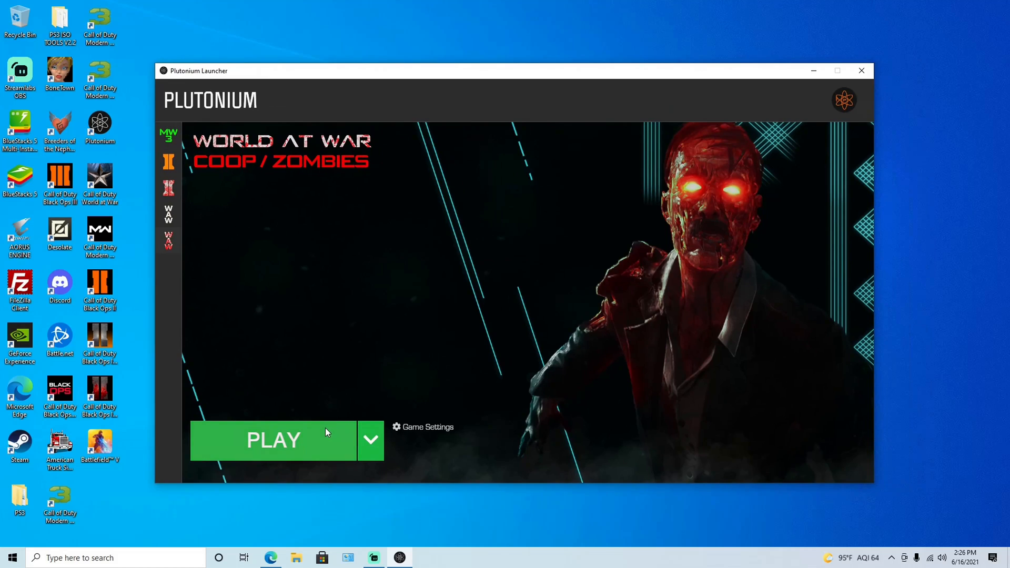
mouse_move(399, 386)
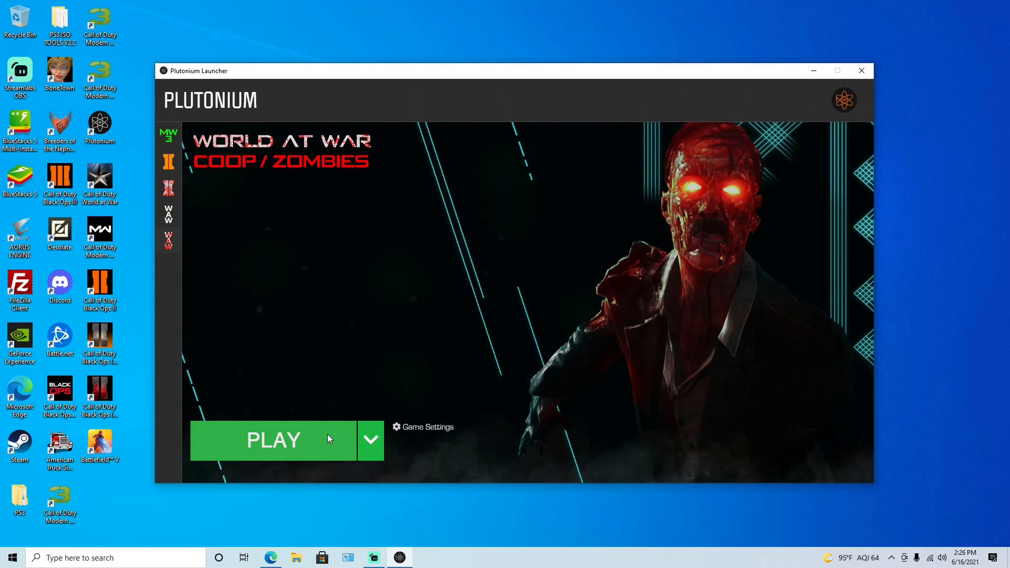
Launch World at War Co-Op/Zombies from Plutonium with PLAY.
click(273, 441)
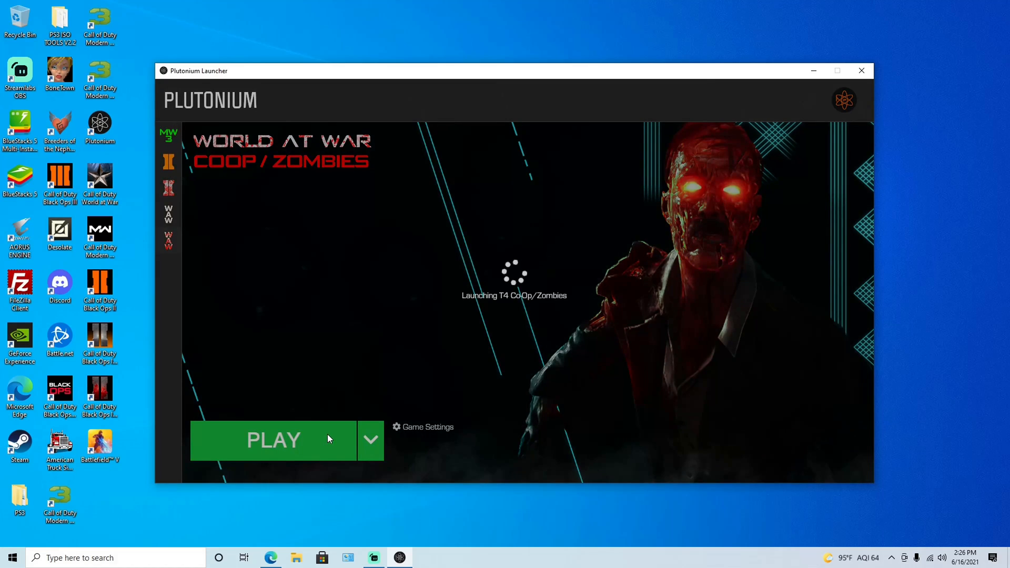
click(273, 440)
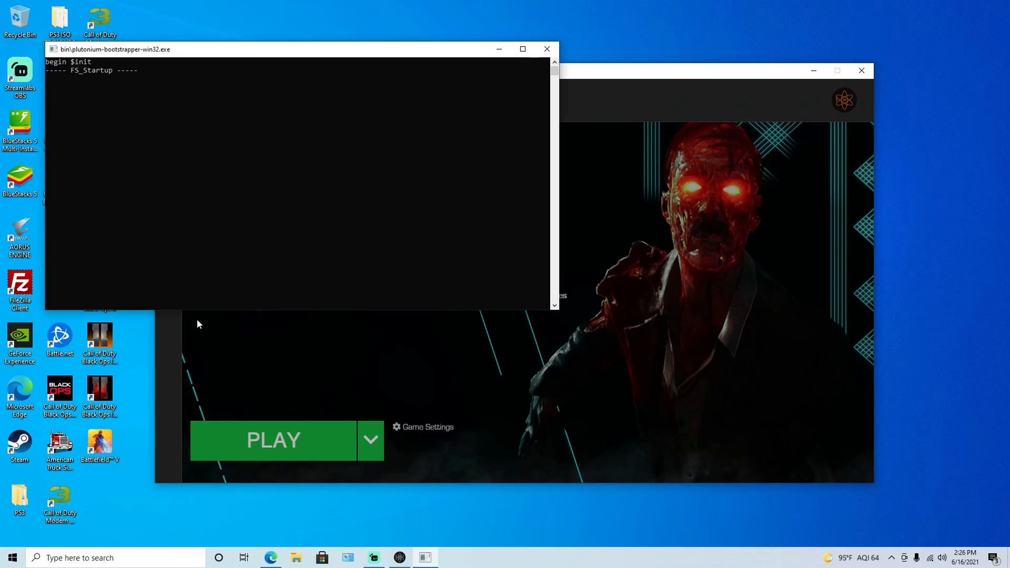
click(273, 441)
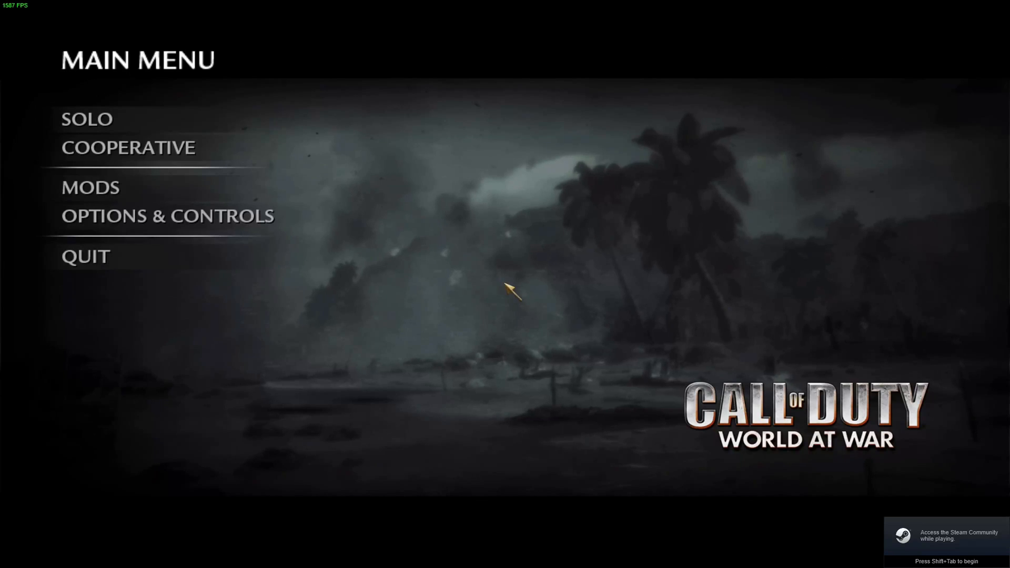
Open the options from the main menu, then the Plutonium Server List.
click(136, 215)
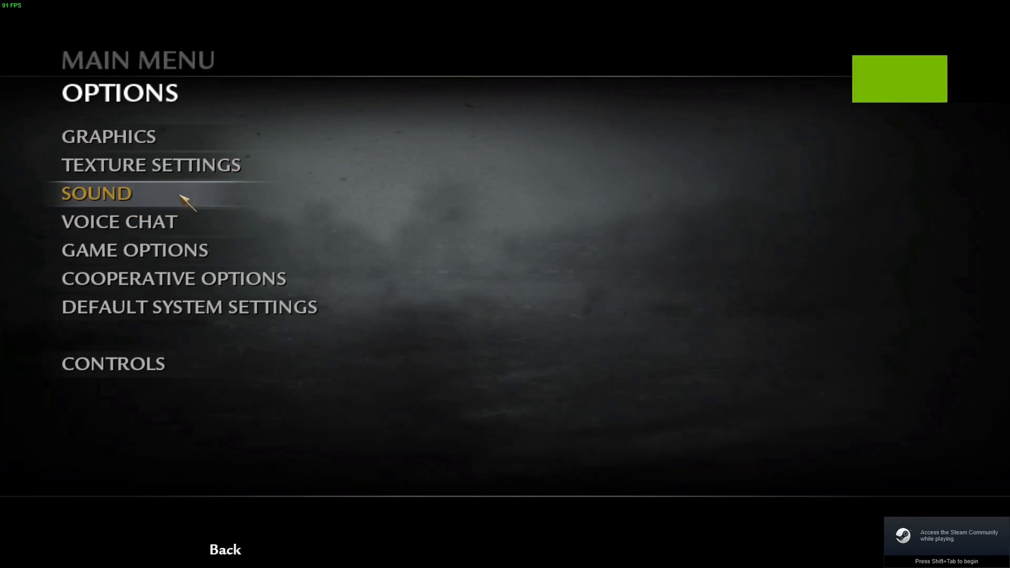
click(96, 194)
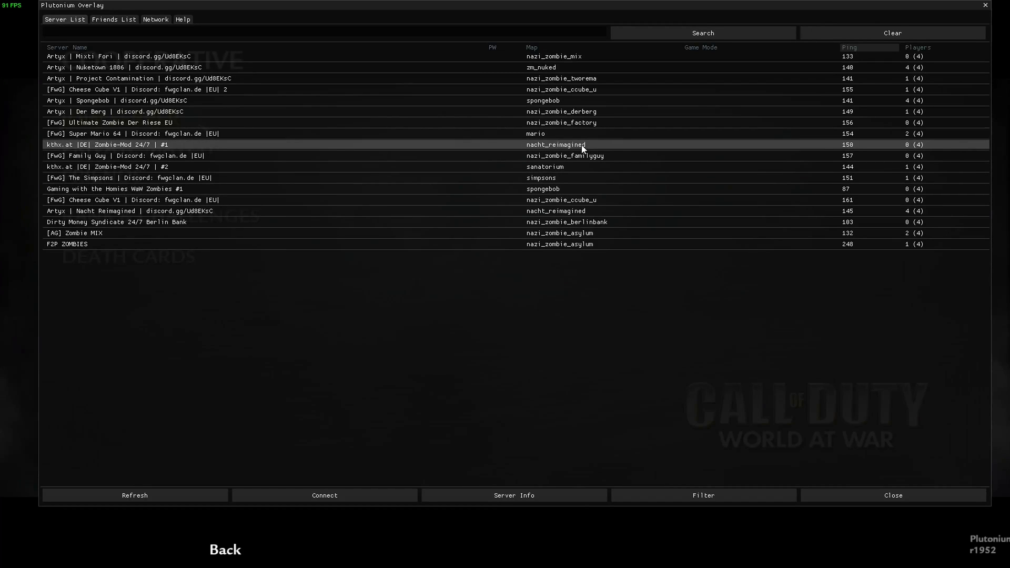
mouse_move(553, 148)
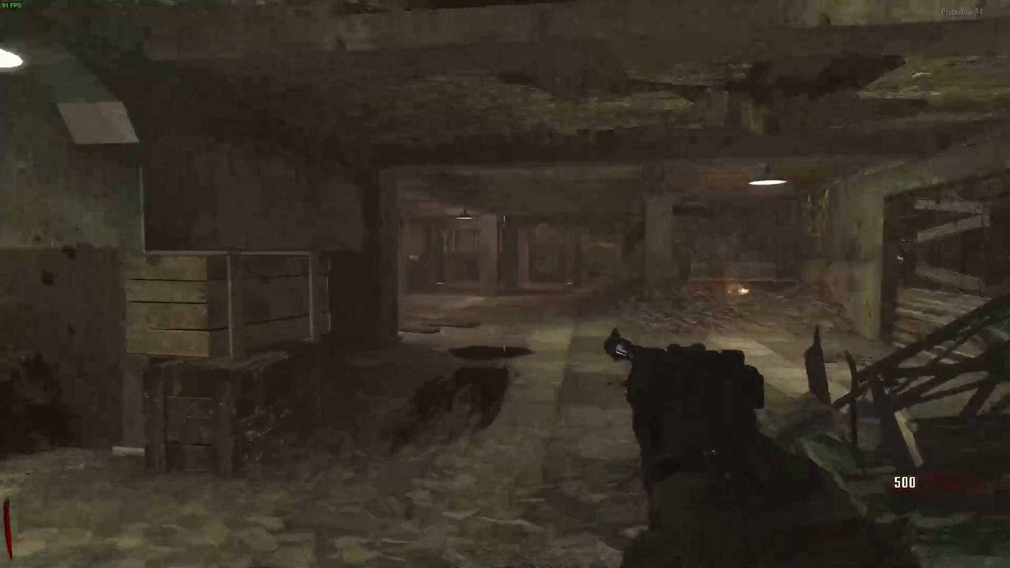
mouse_move(505, 285)
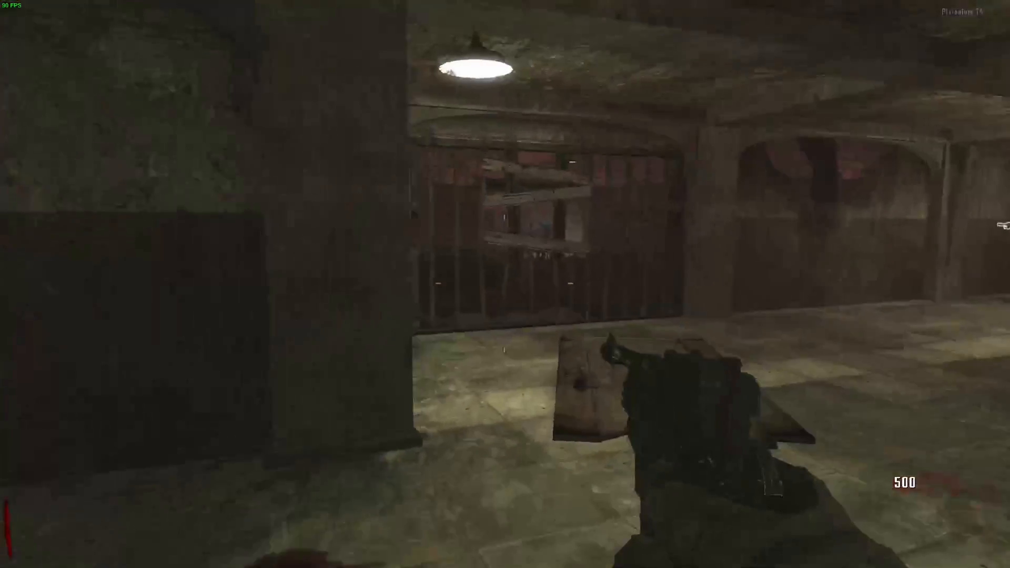